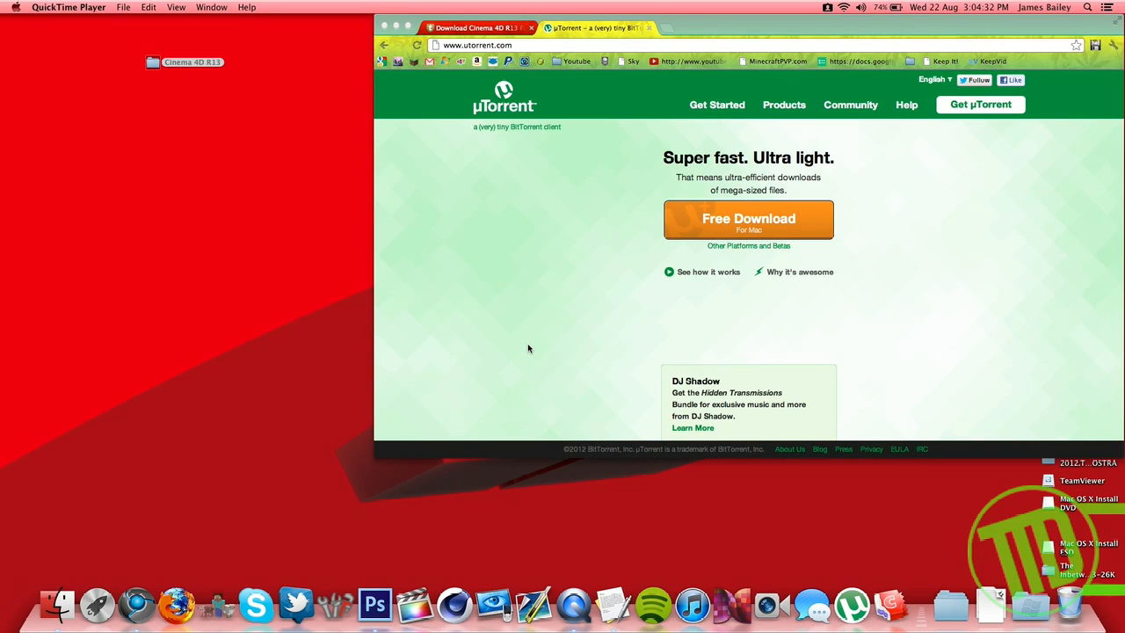
mouse_move(450, 605)
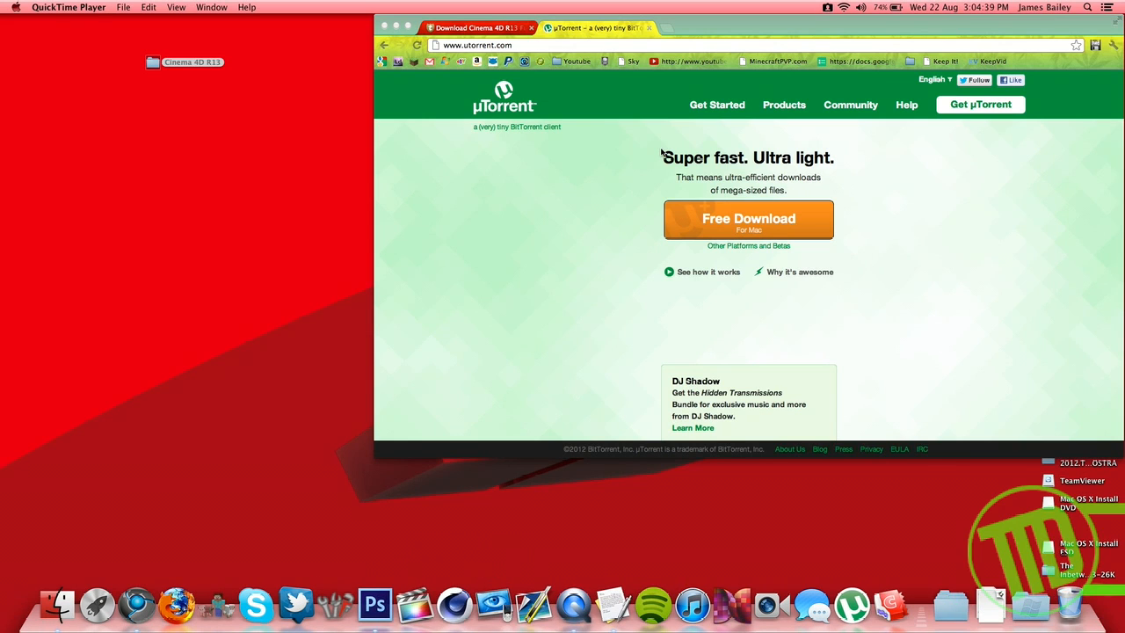
mouse_move(524, 108)
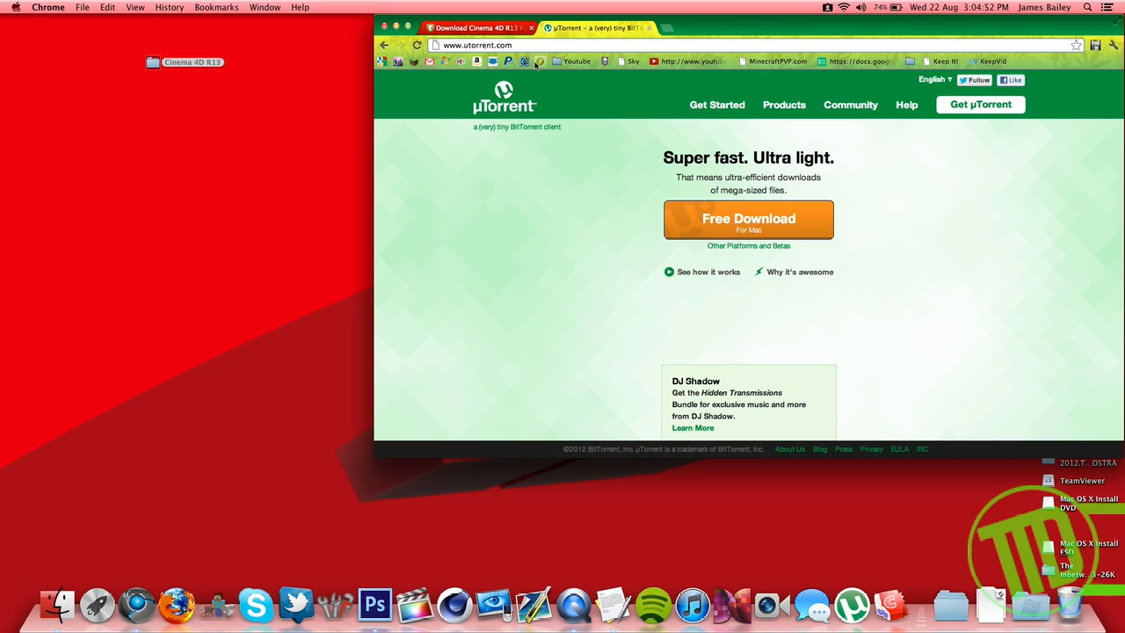
Download the Cinema 4D R13 Full ISO .torrent file from the kat.ph page.
click(749, 218)
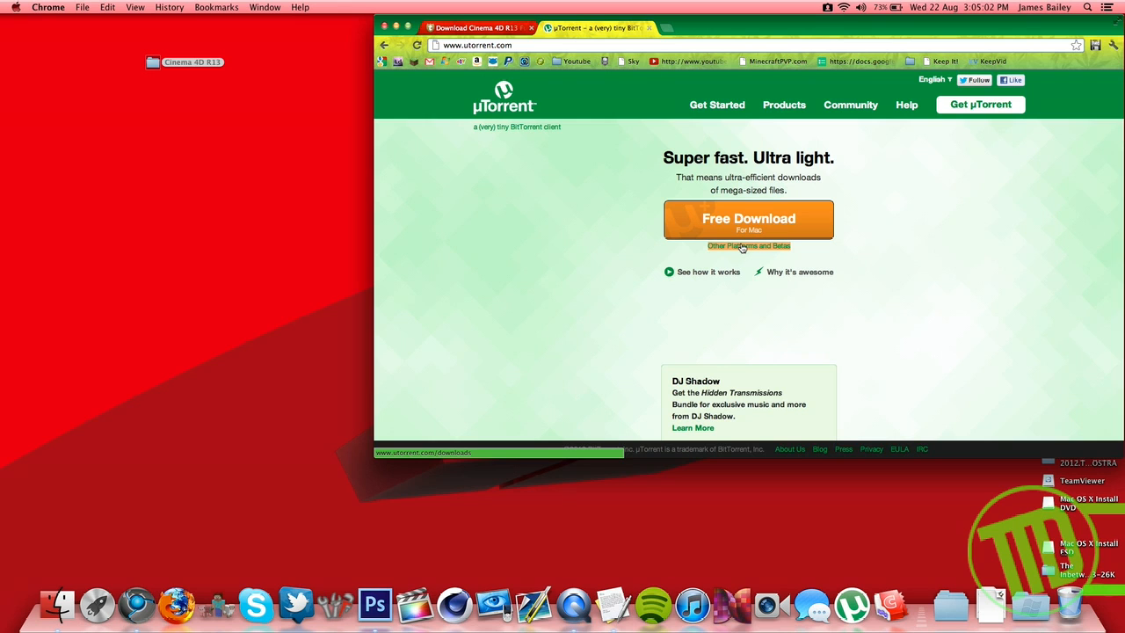
click(749, 218)
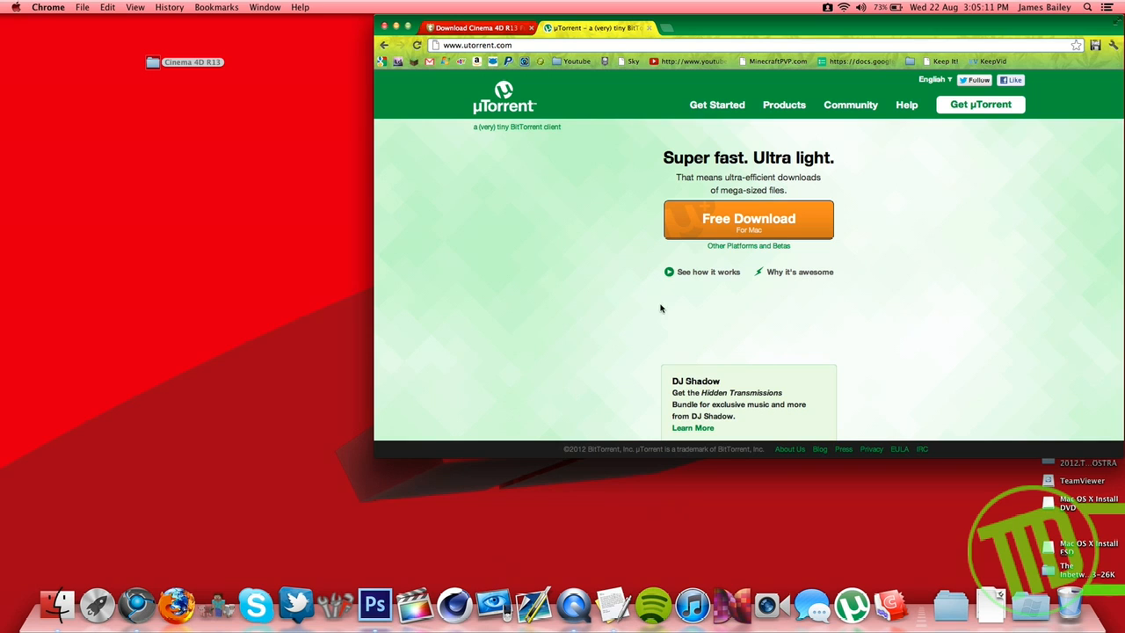
click(478, 29)
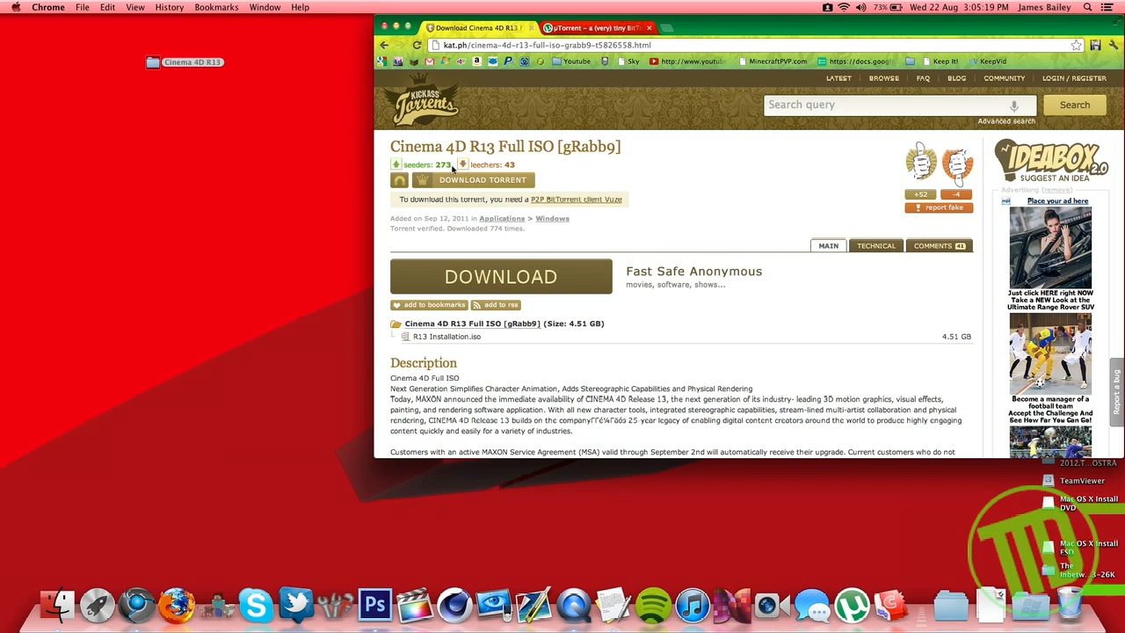
click(601, 46)
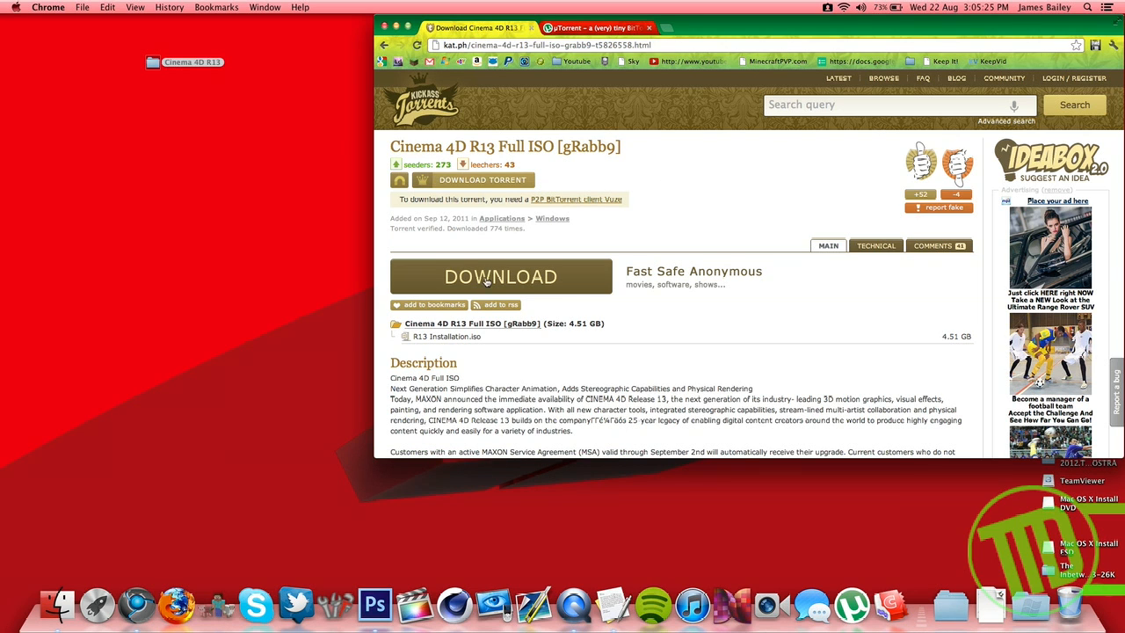
mouse_move(844, 275)
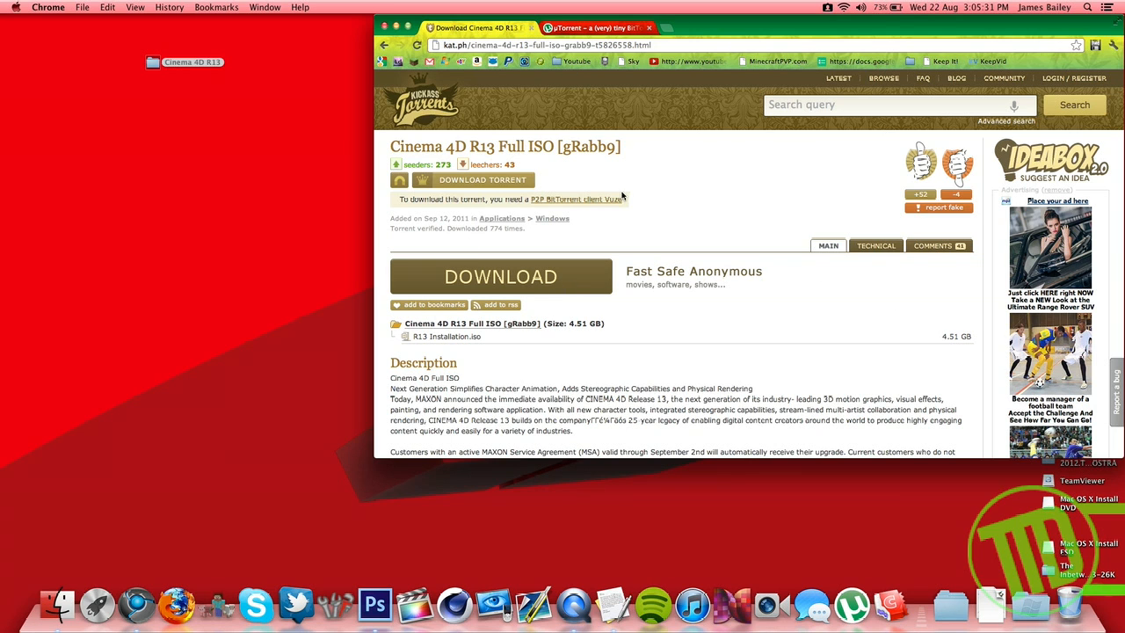
mouse_move(633, 201)
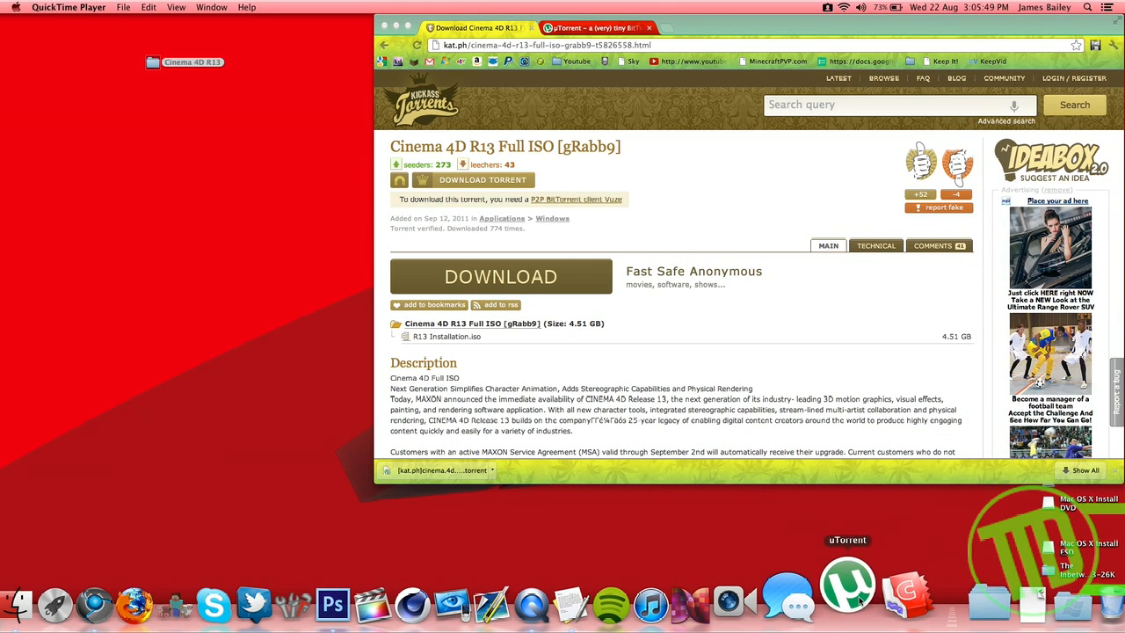
Load the downloaded torrent in uTorrent with trackers, show All torrents, then hide the client.
click(848, 584)
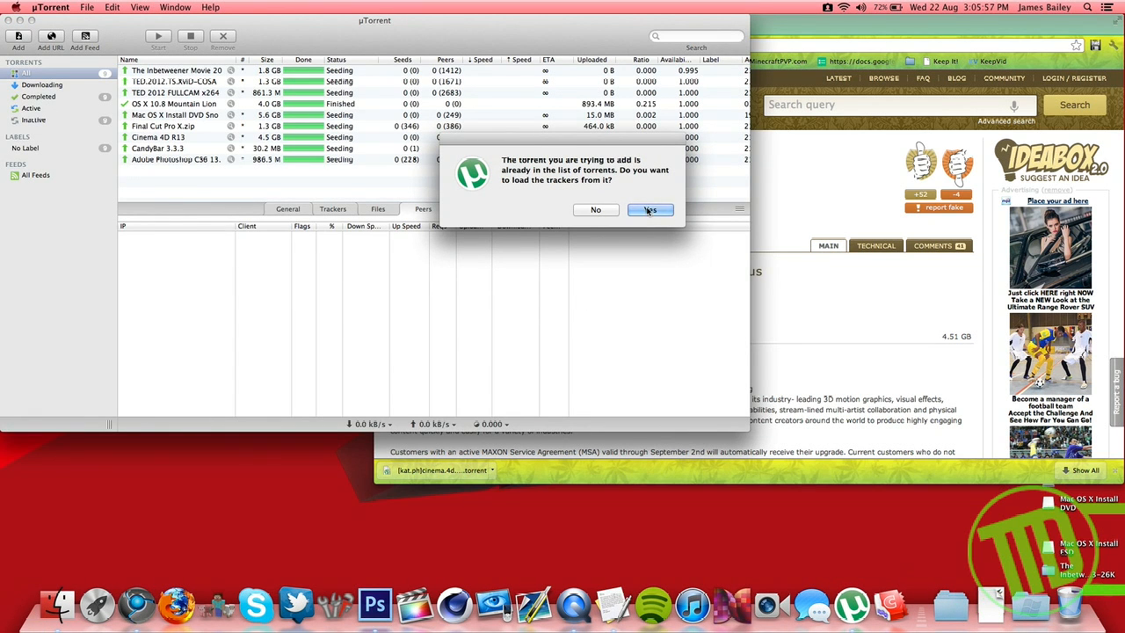
click(650, 209)
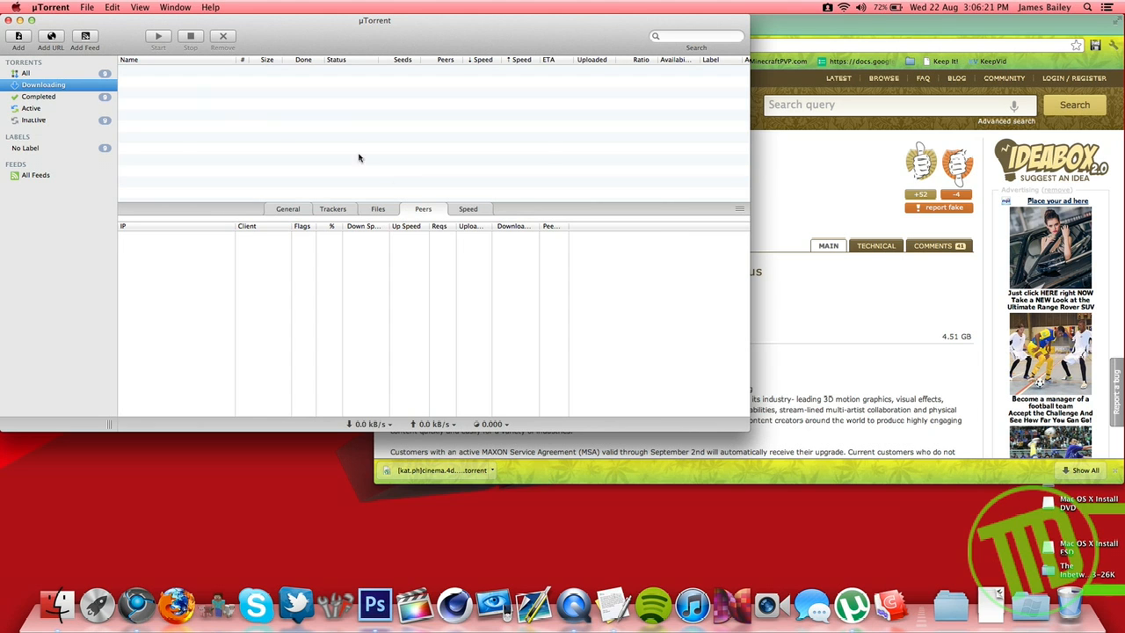
click(26, 72)
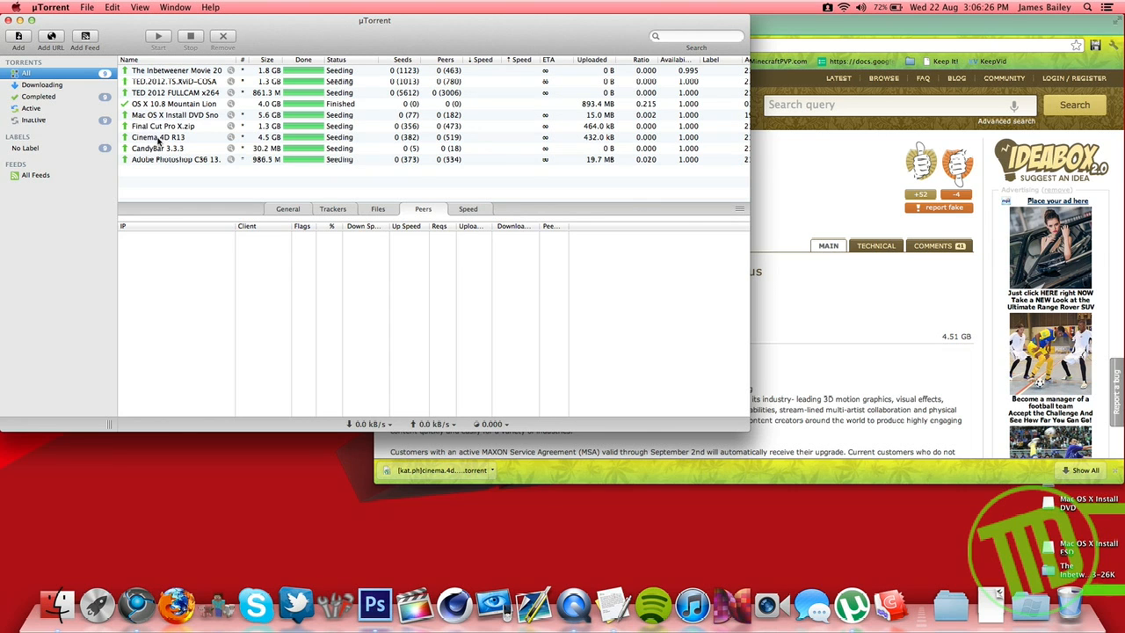
click(159, 138)
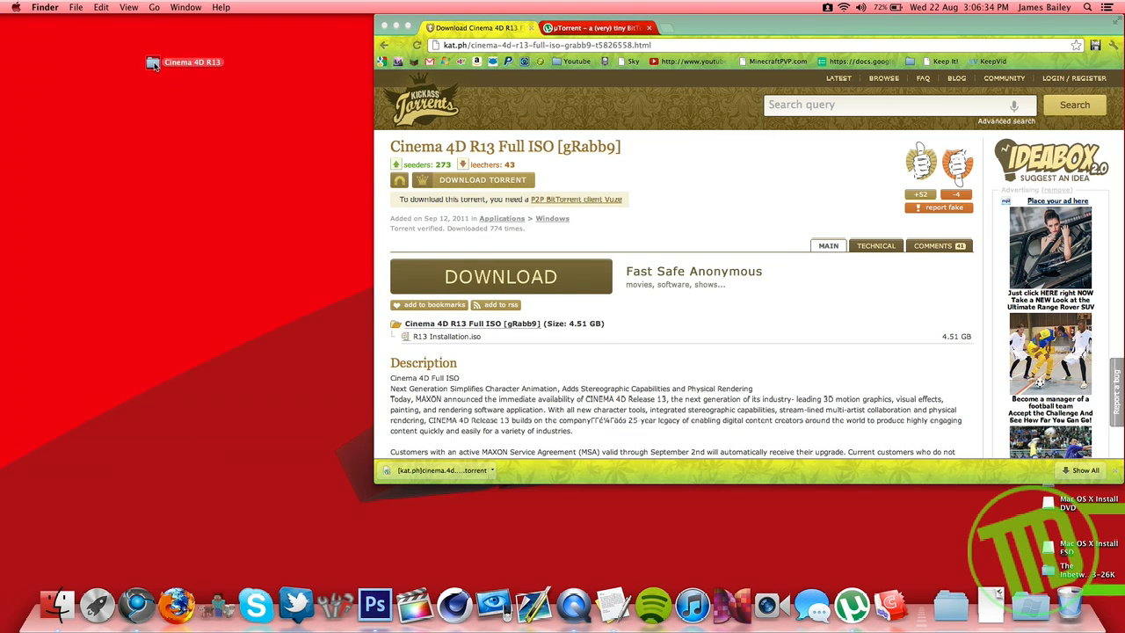
Open the Cinema 4D R13 desktop folder and mount the R13 Installation.iso disc image.
double_click(186, 64)
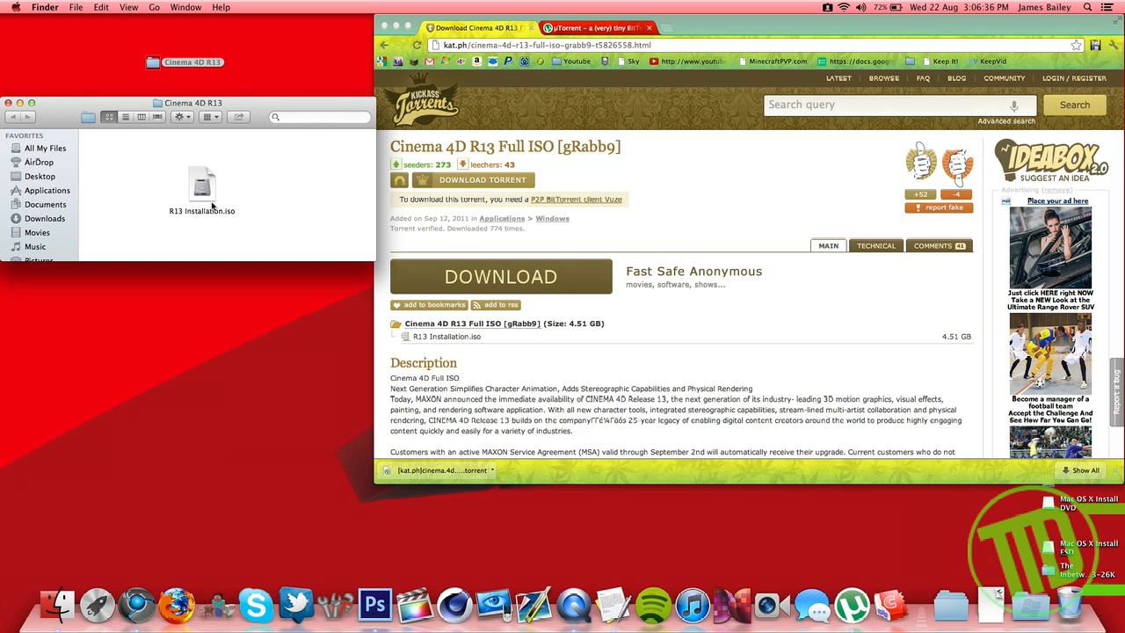
mouse_move(179, 222)
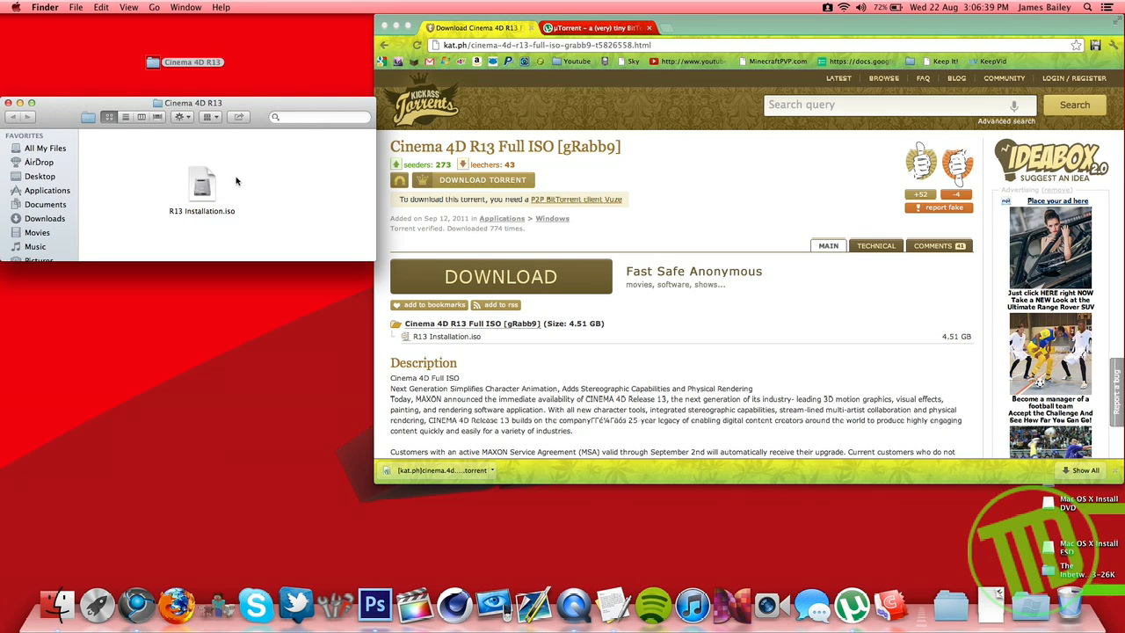
click(202, 184)
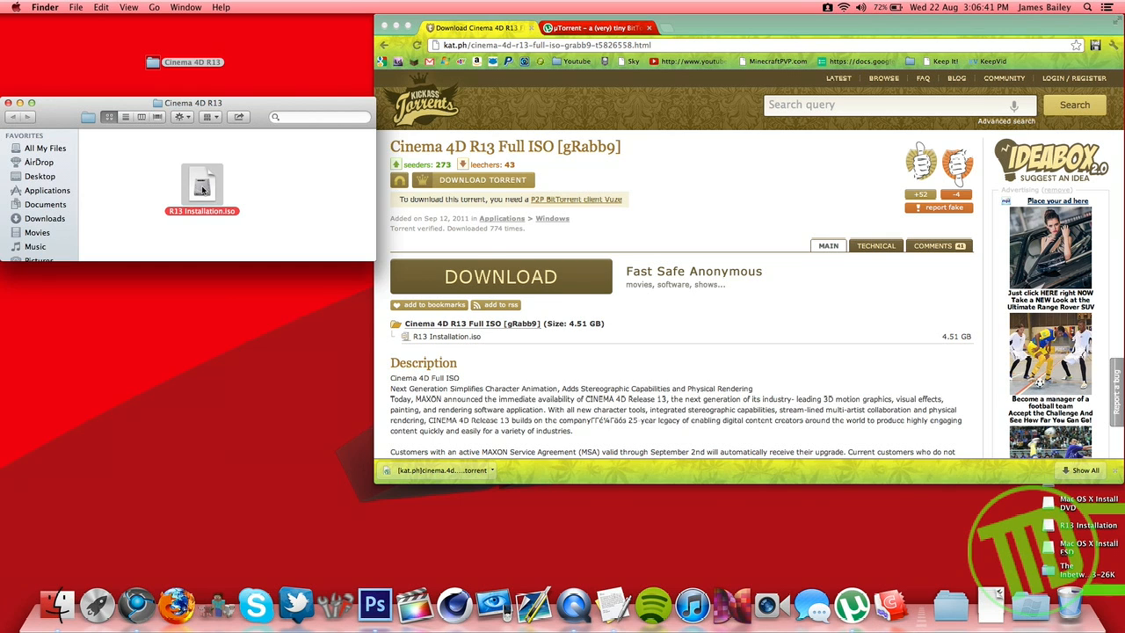
double_click(203, 185)
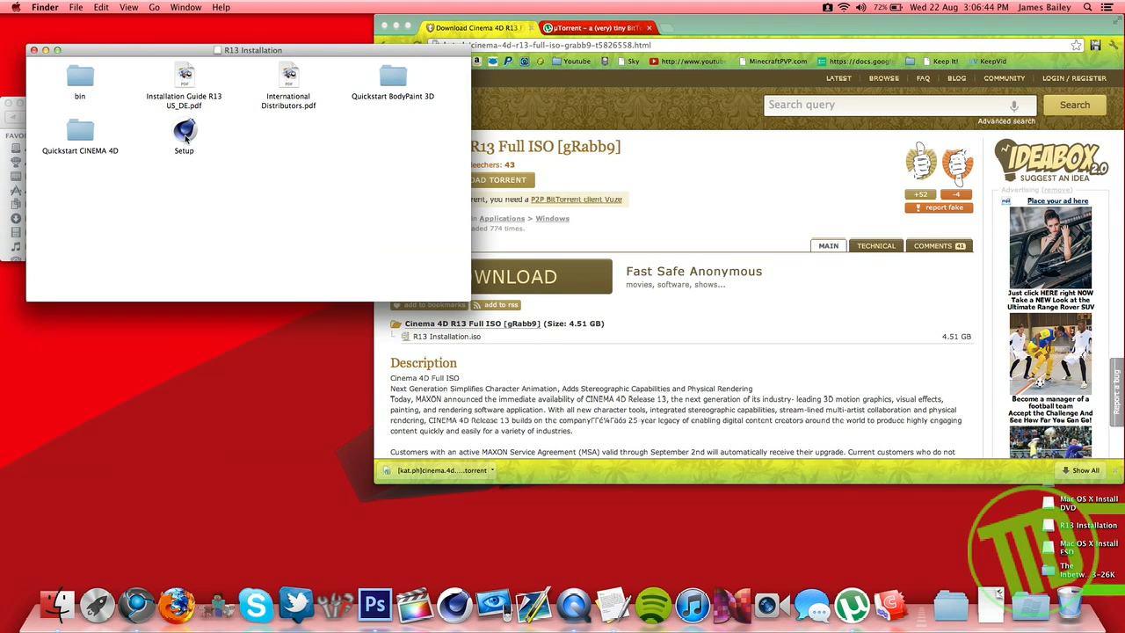
key(cmd+a)
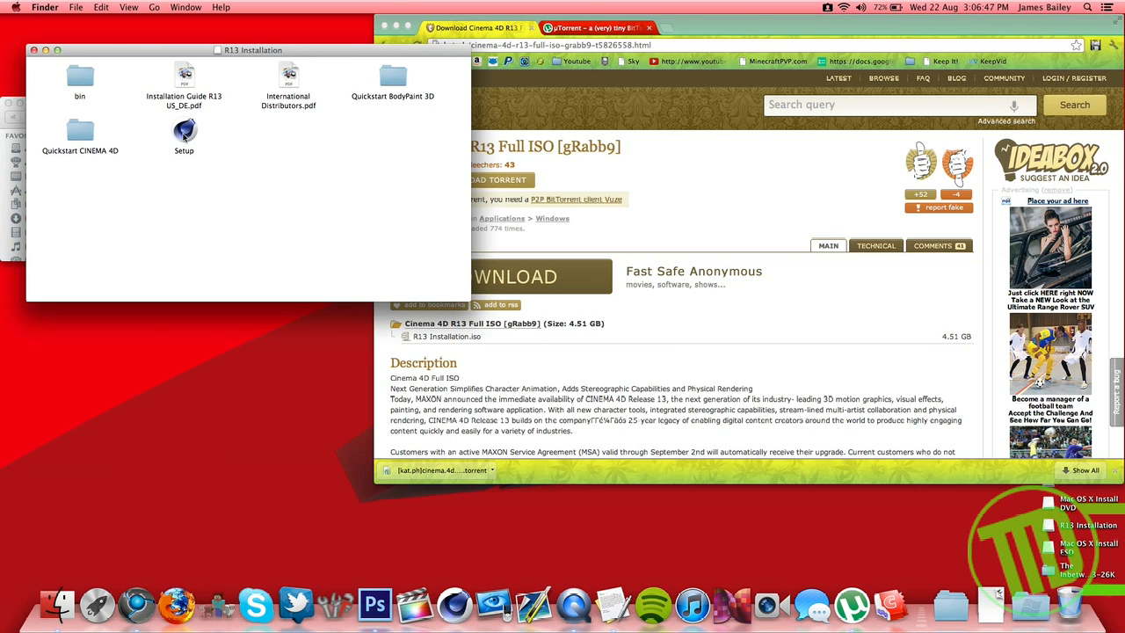
Launch the Setup installer from the mounted disc.
click(183, 131)
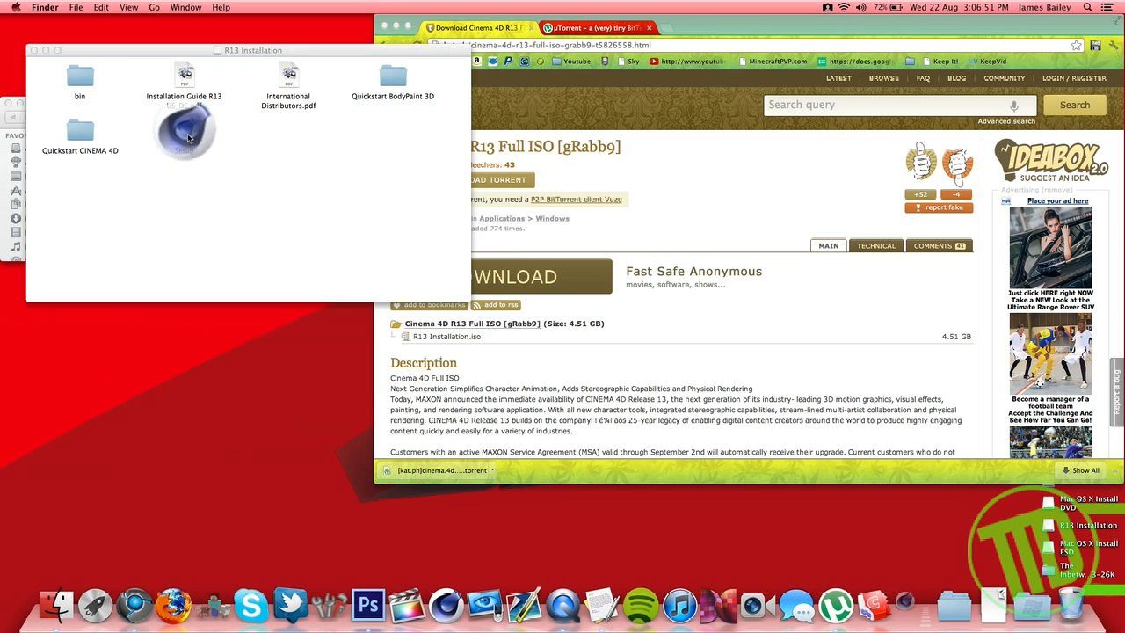
double_click(183, 132)
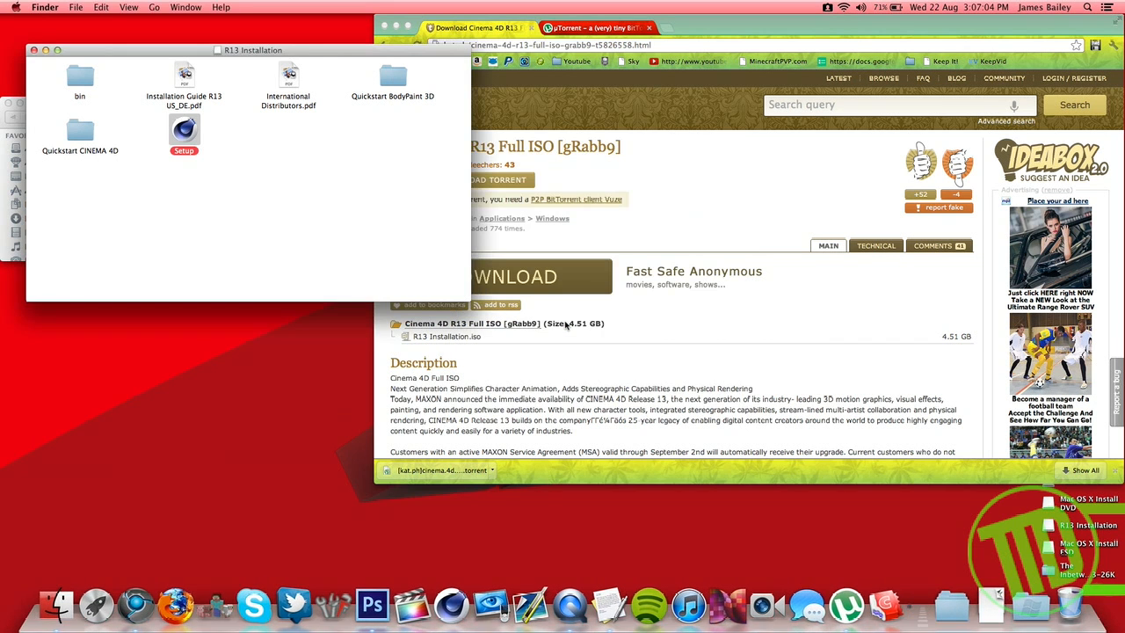
mouse_move(864, 552)
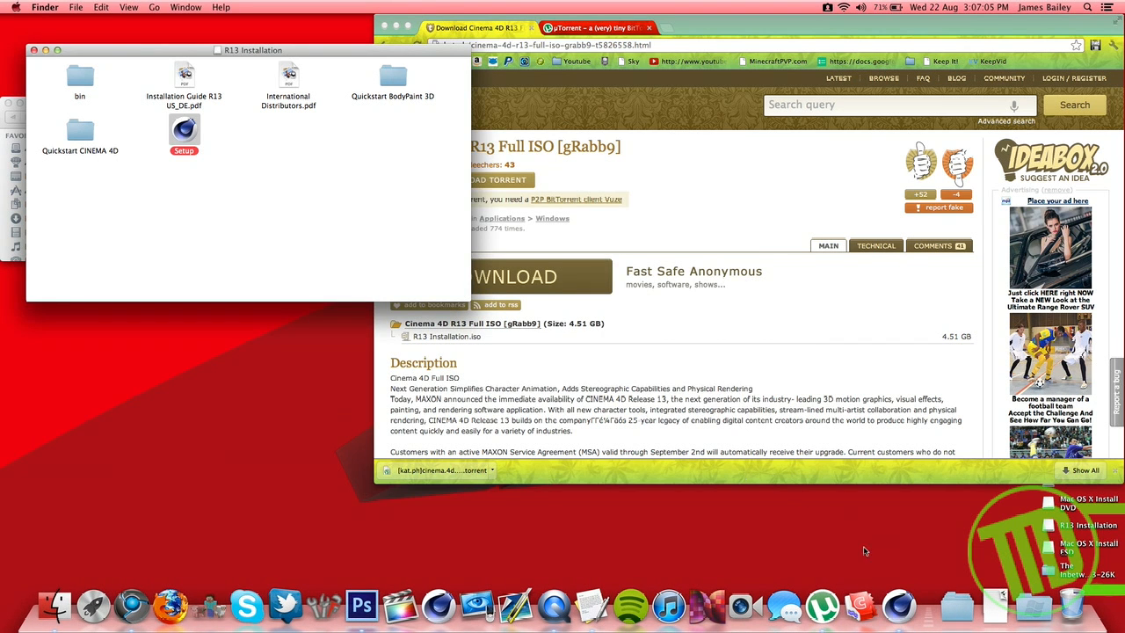
double_click(183, 131)
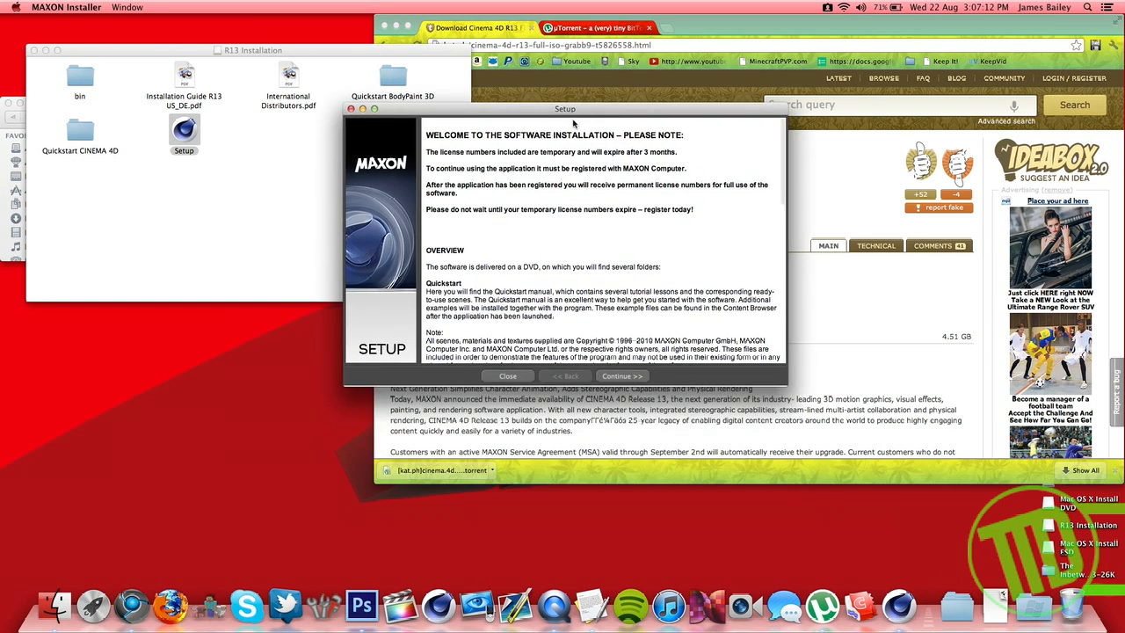
click(622, 377)
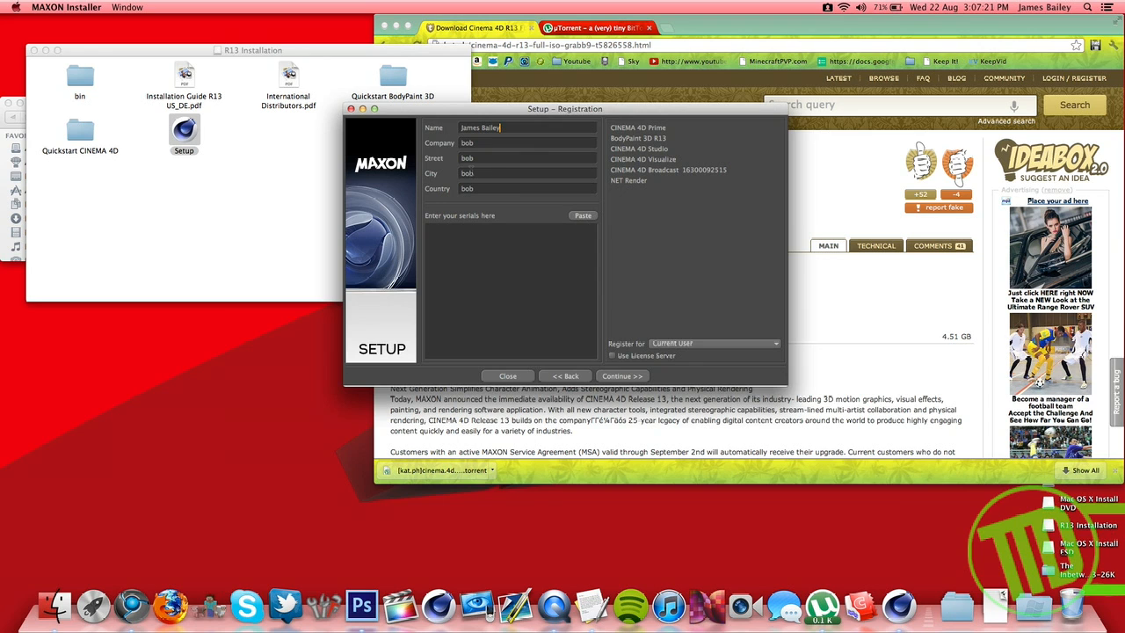
key(Backspace)
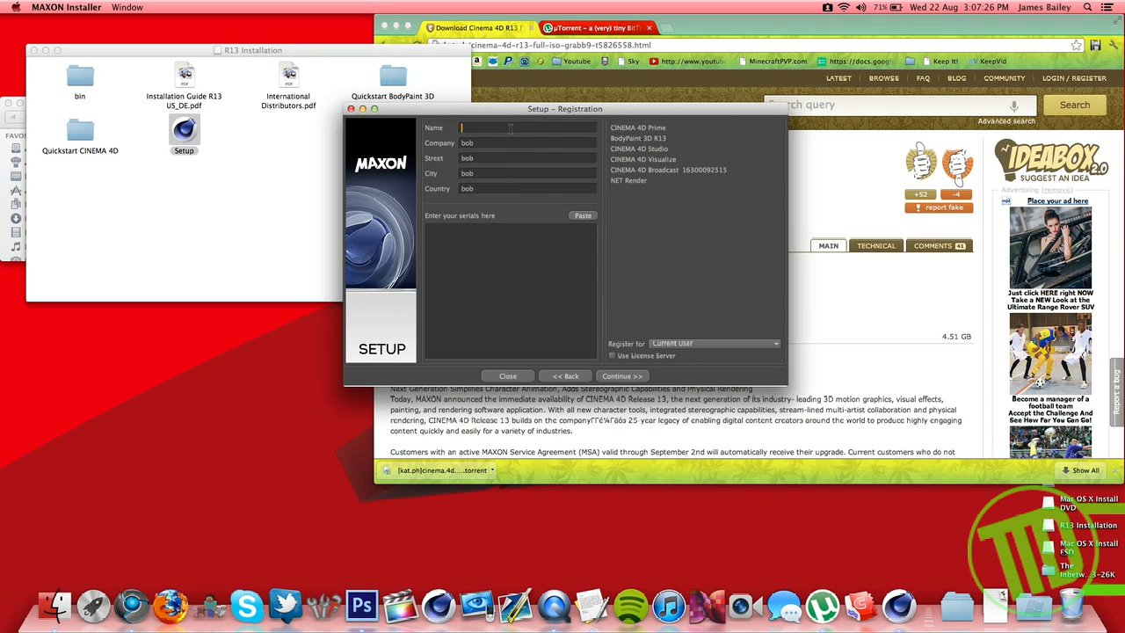
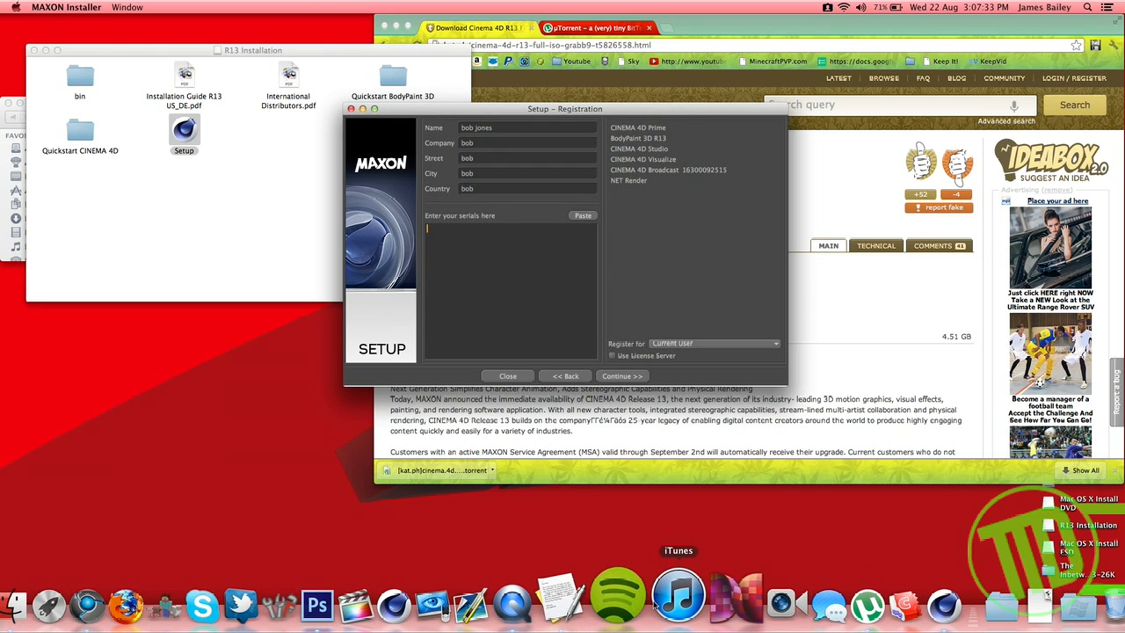
click(491, 605)
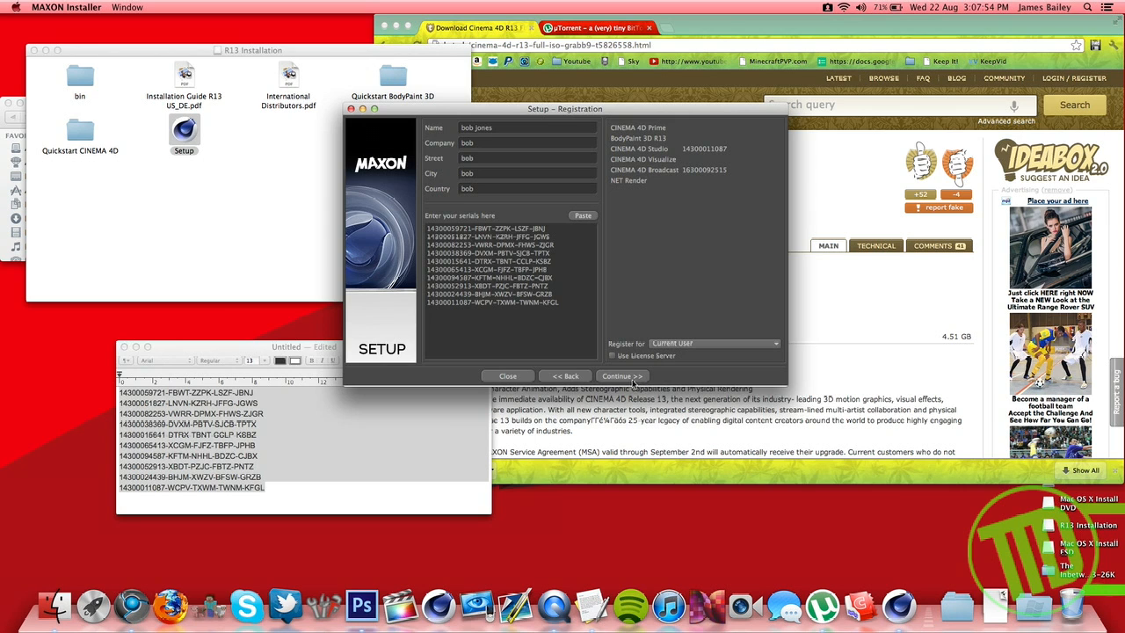
click(623, 377)
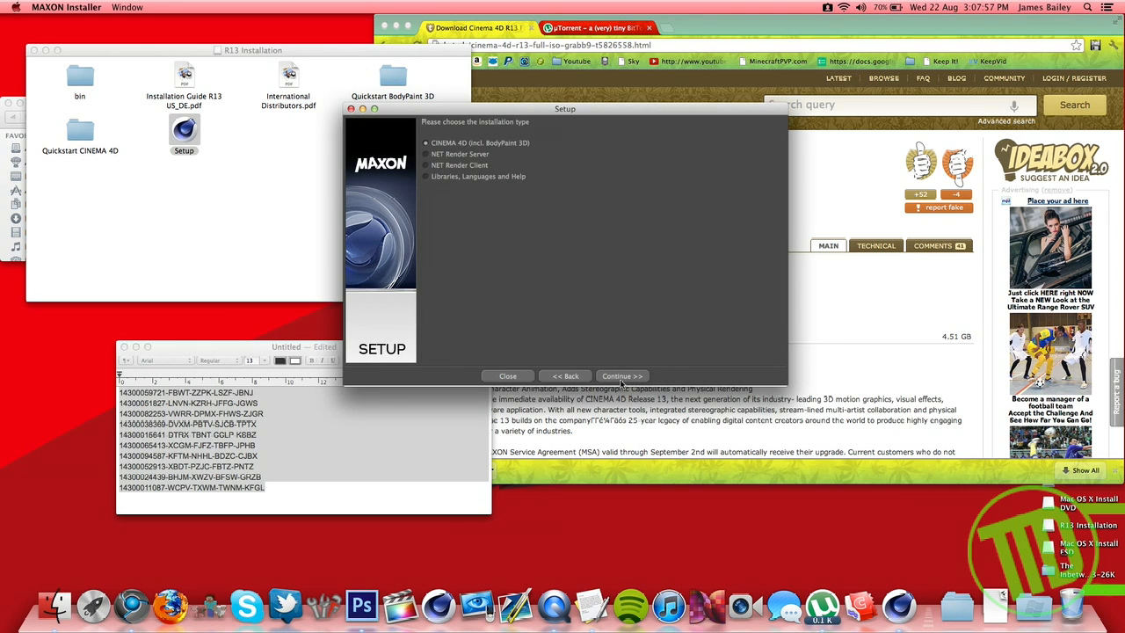
Choose the CINEMA 4D installation, accept the license and install into the default folder.
click(622, 376)
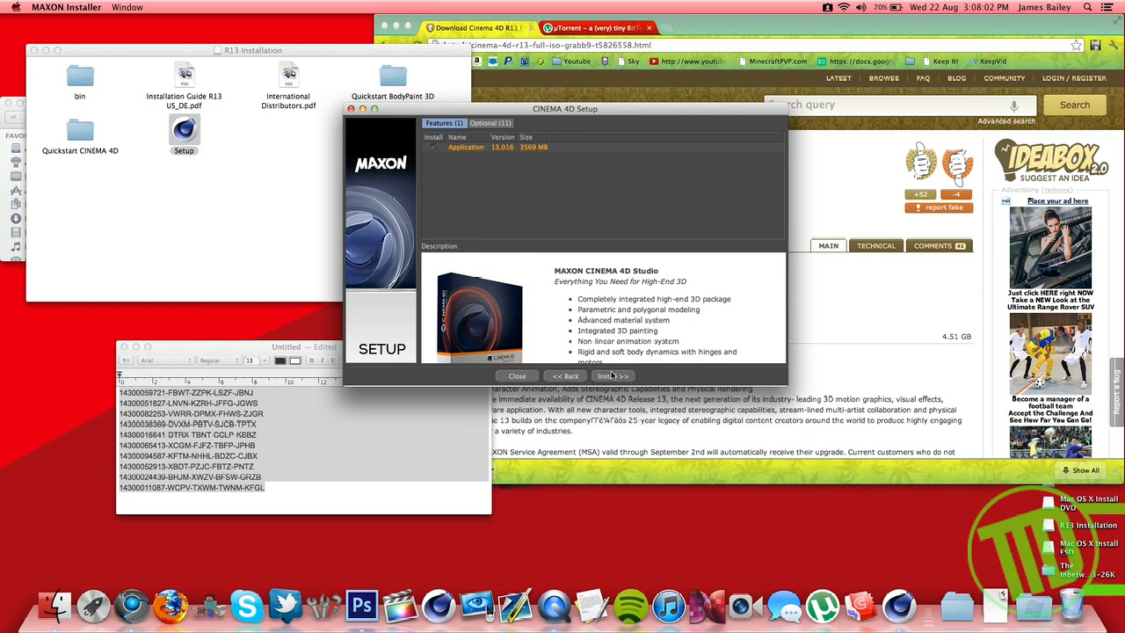
click(612, 377)
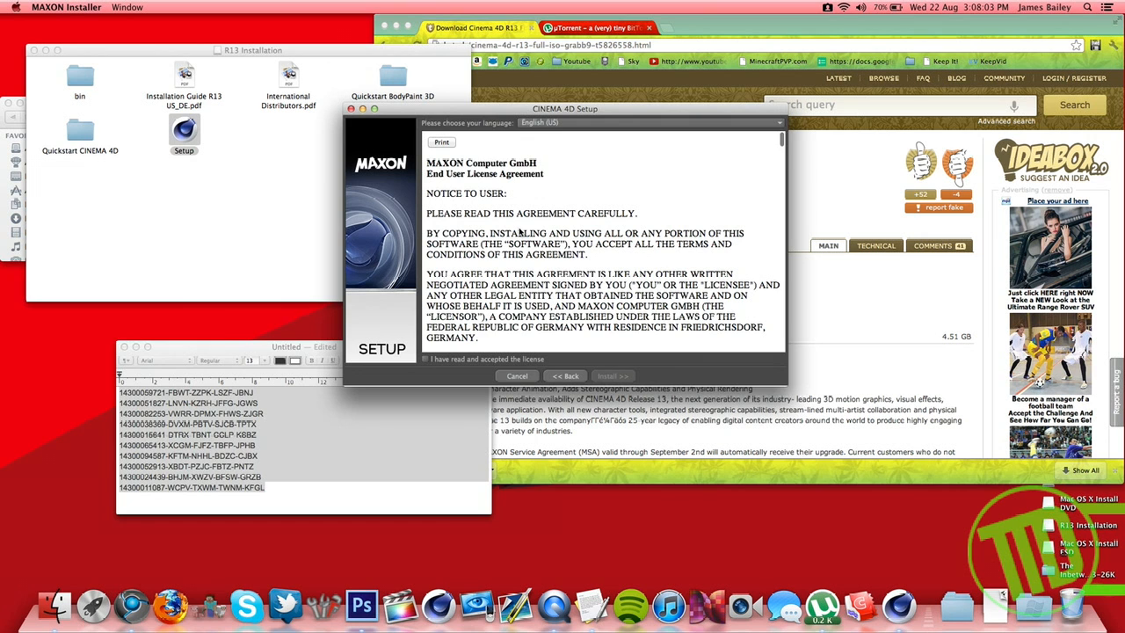
scroll(down, 3)
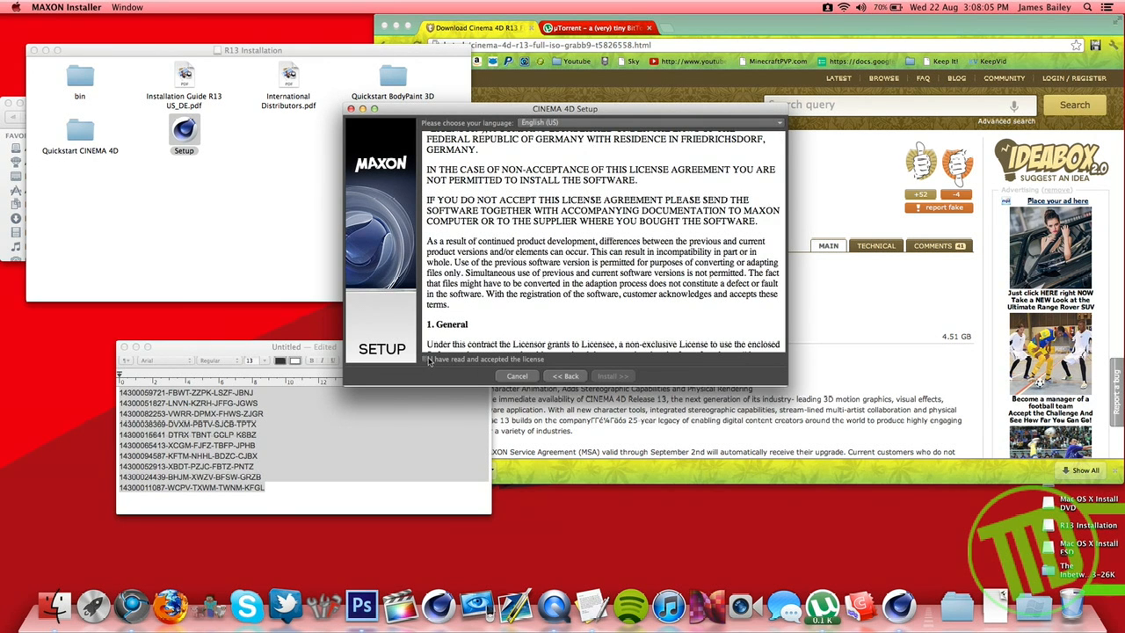
click(426, 359)
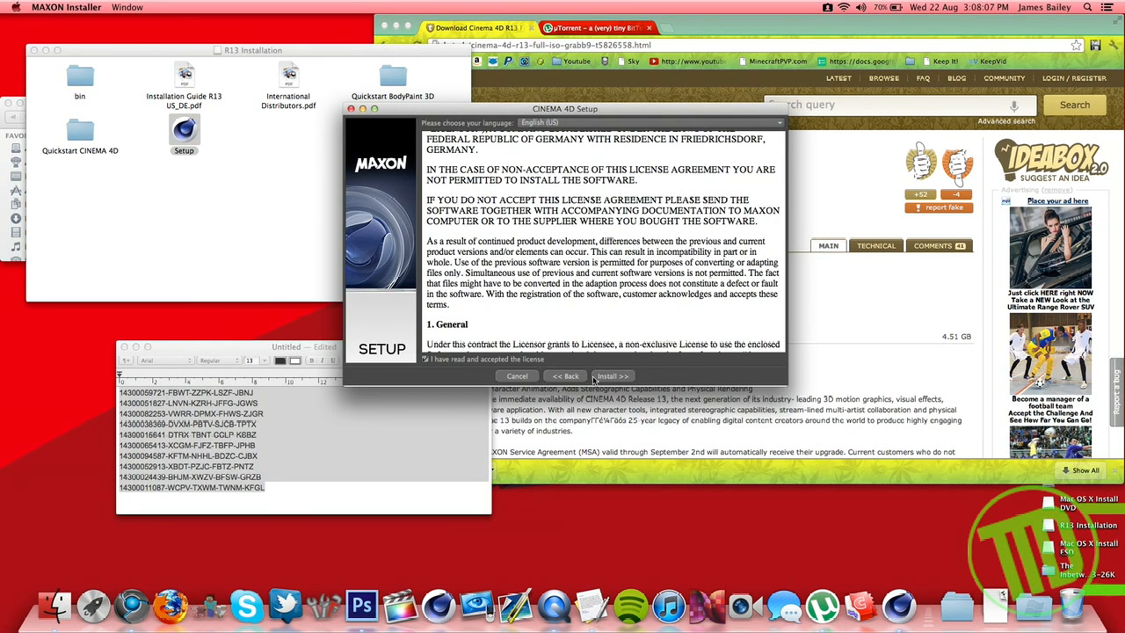
click(612, 376)
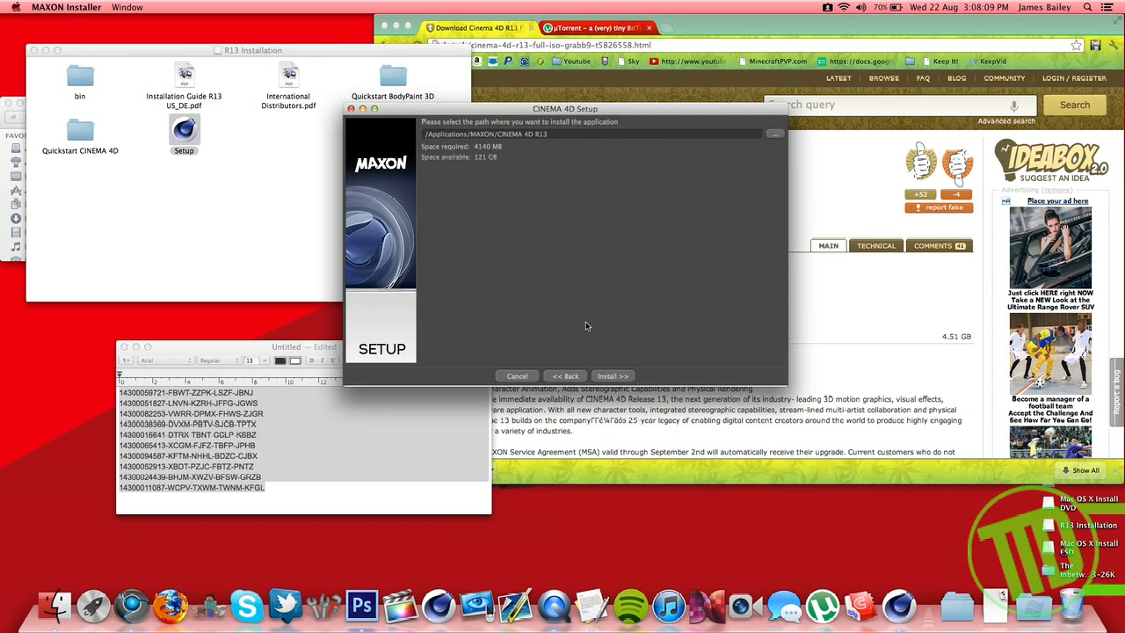
click(612, 377)
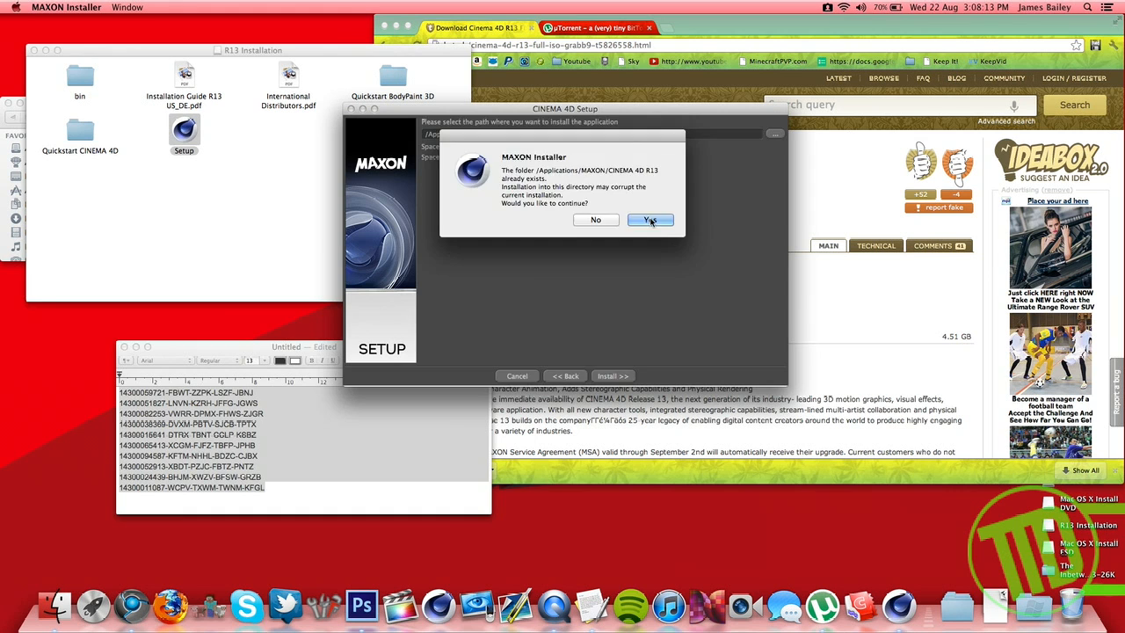
Agree to install into the already existing CINEMA 4D R13 folder.
click(651, 218)
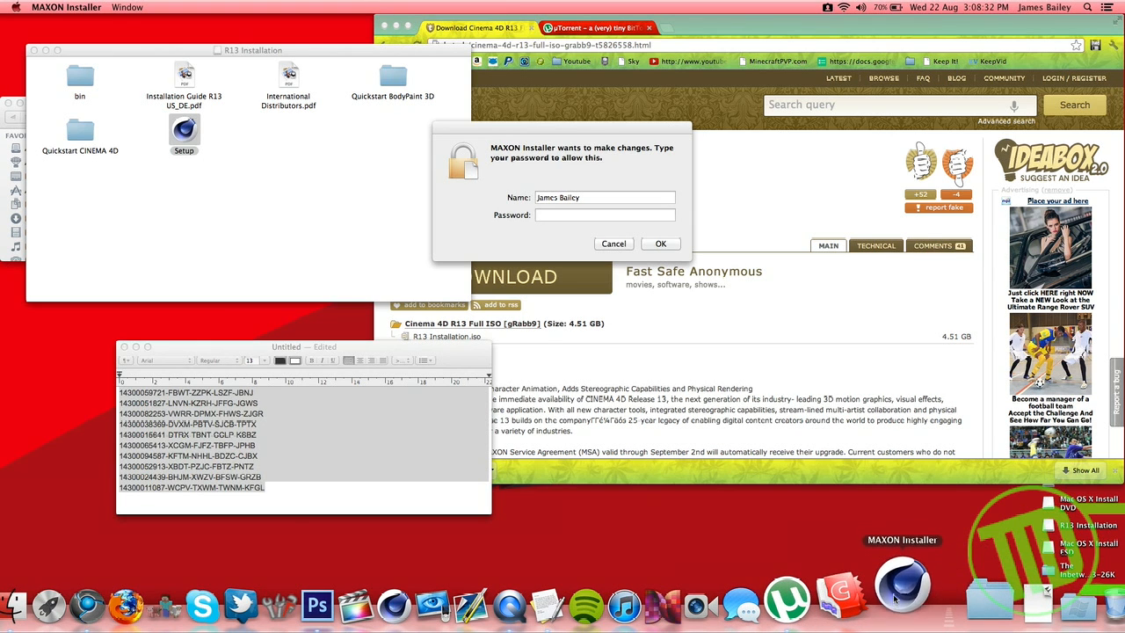
Enter the administrator password to authorise the installer's changes.
click(604, 215)
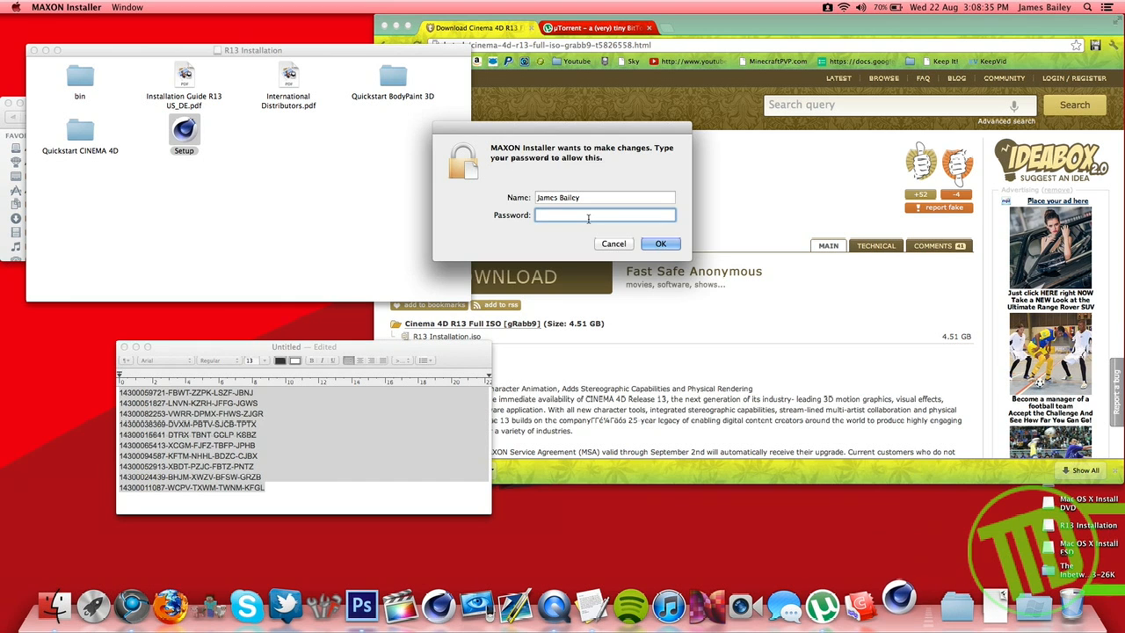
text(password)
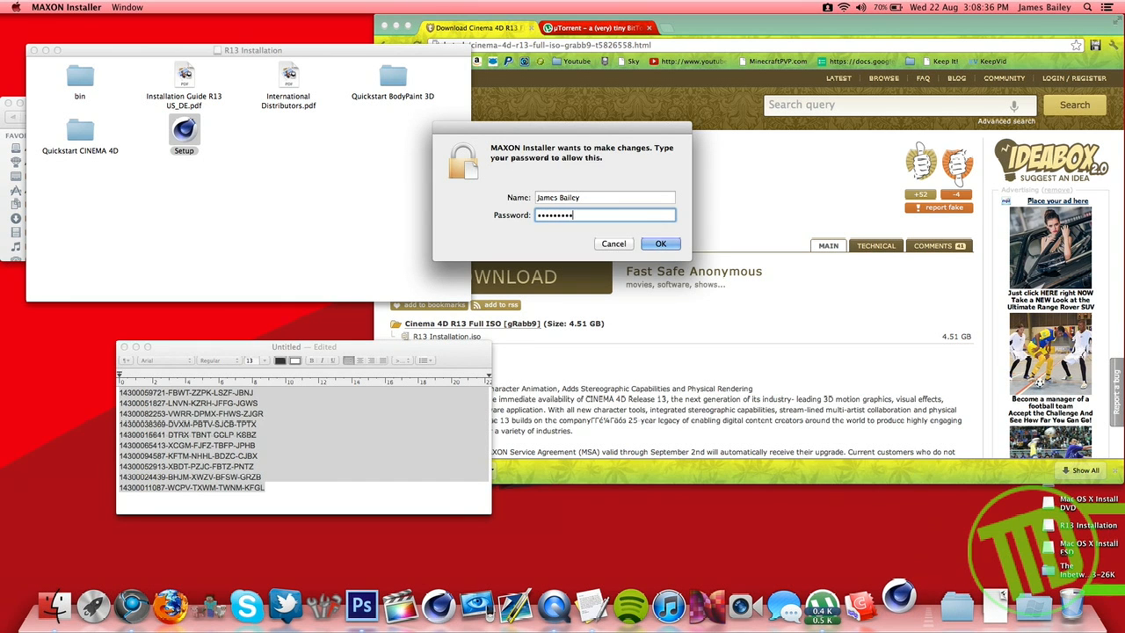
click(661, 243)
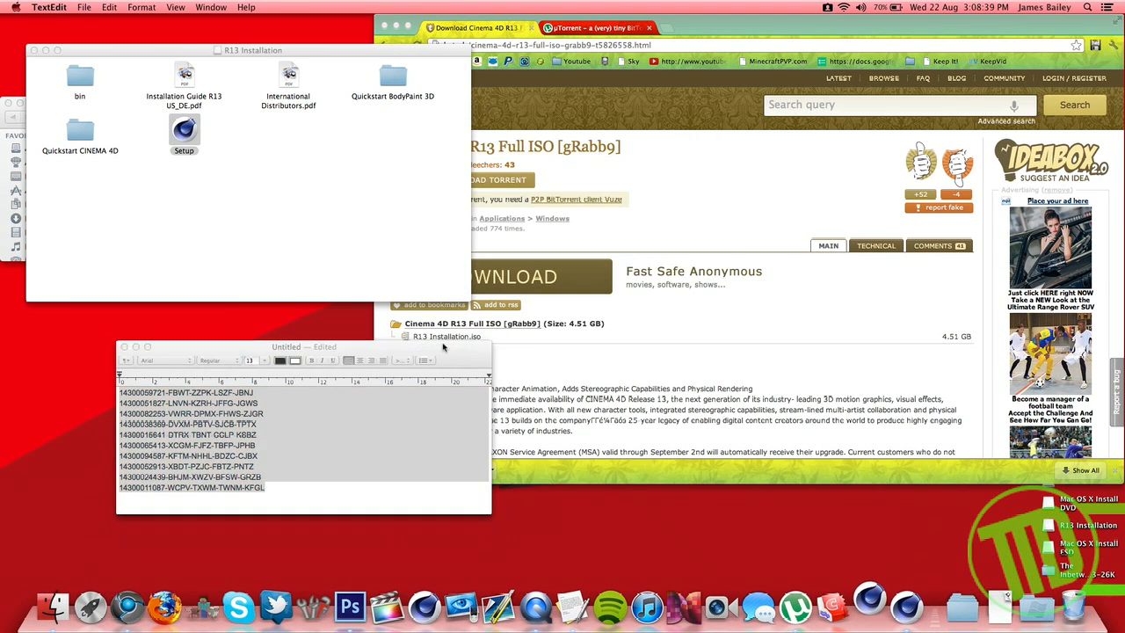
double_click(183, 132)
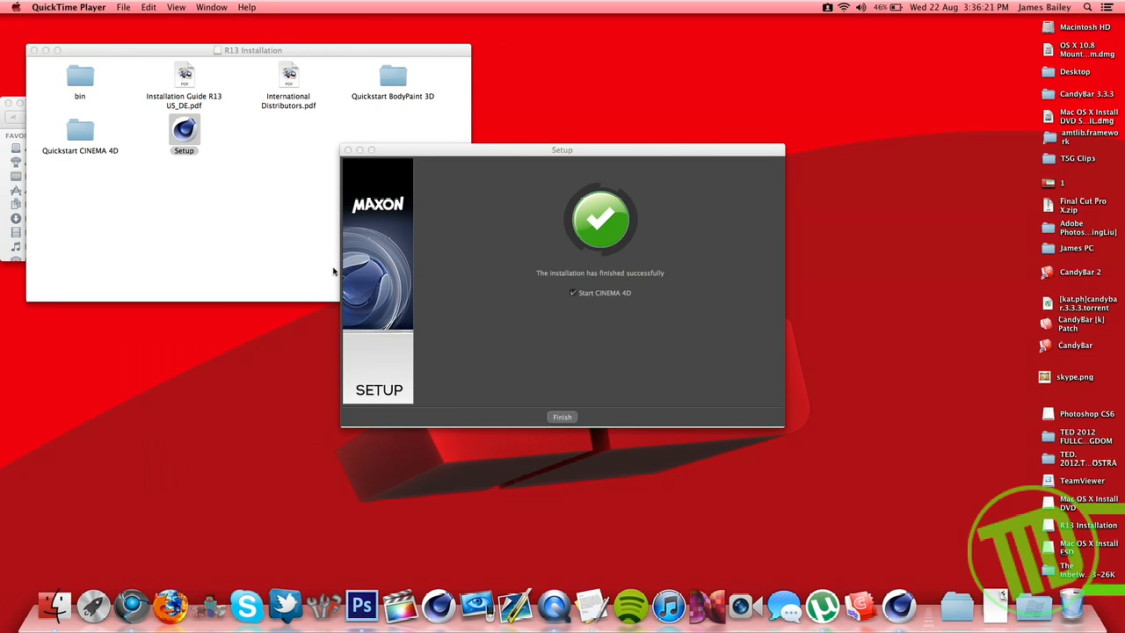
mouse_move(577, 162)
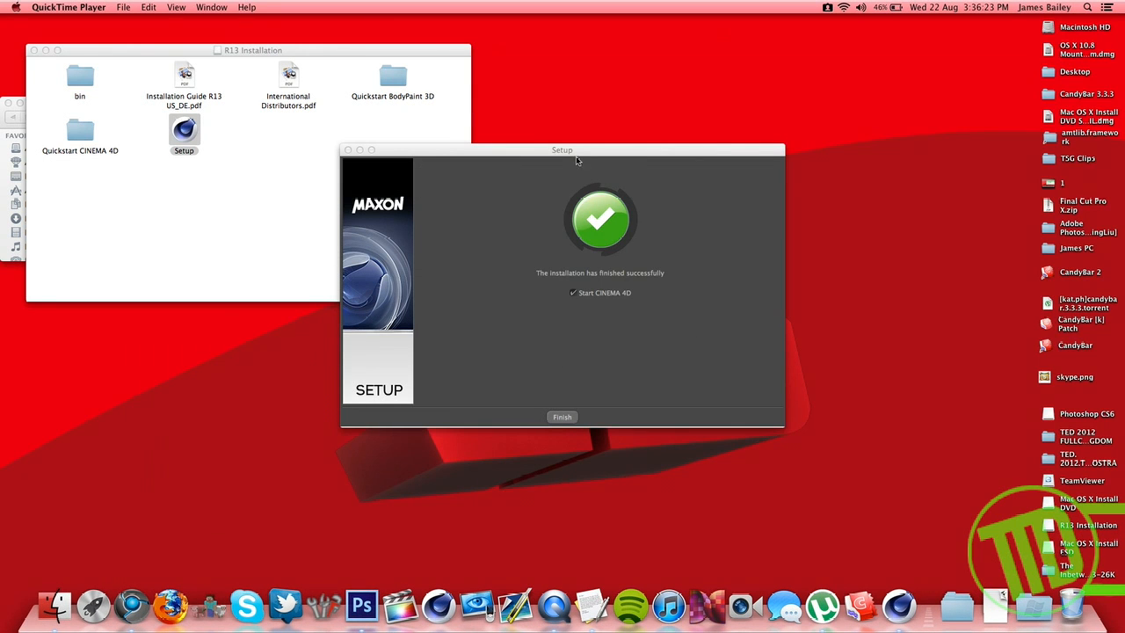
mouse_move(589, 282)
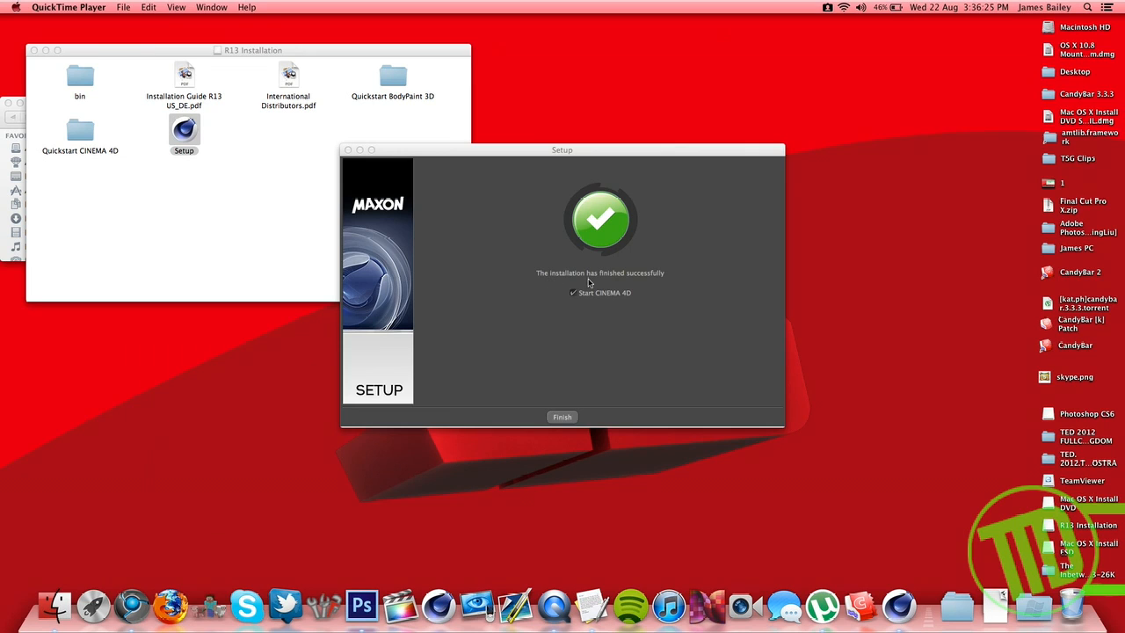
mouse_move(606, 320)
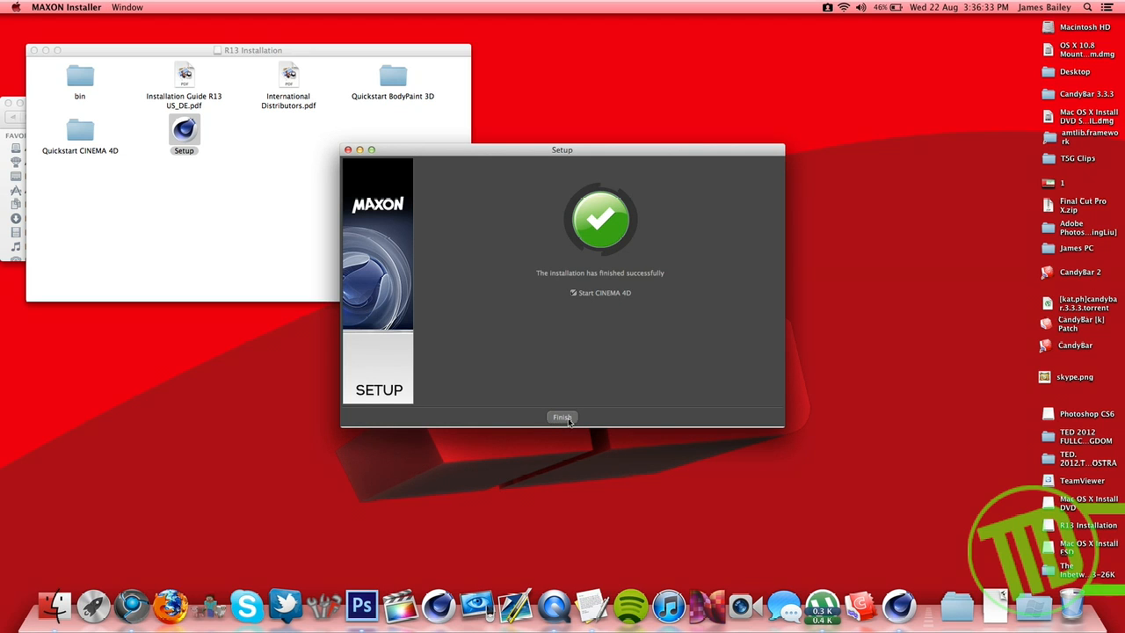
Finish setup with 'Start CINEMA 4D' checked so Cinema 4D launches.
click(563, 417)
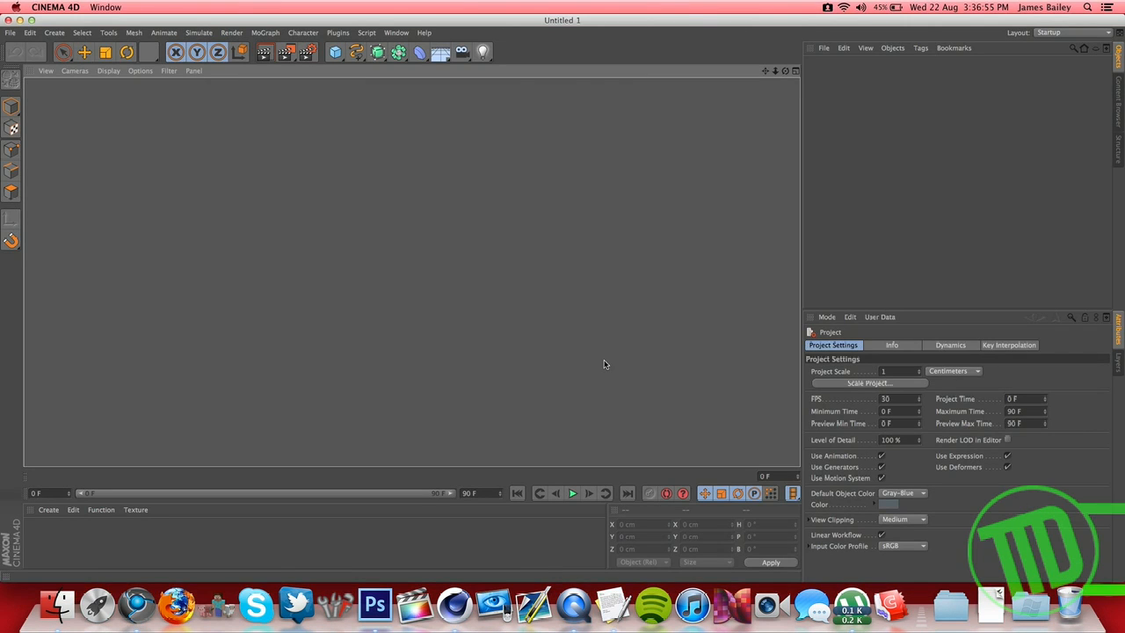
Add a MoText object to the empty scene from the MoGraph menu.
click(63, 53)
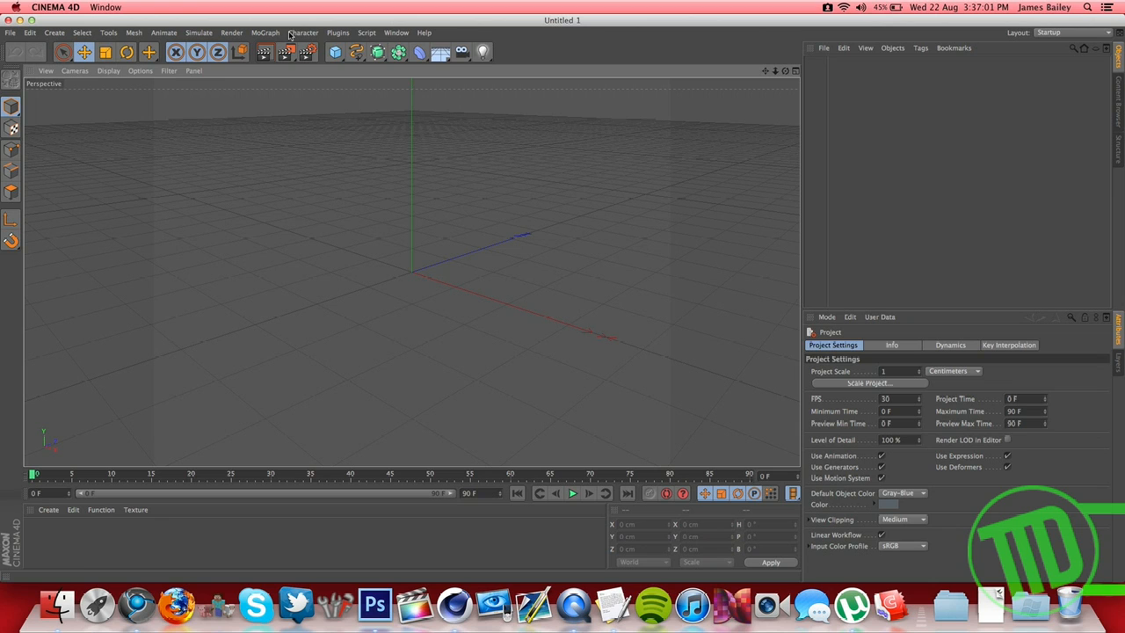
click(63, 53)
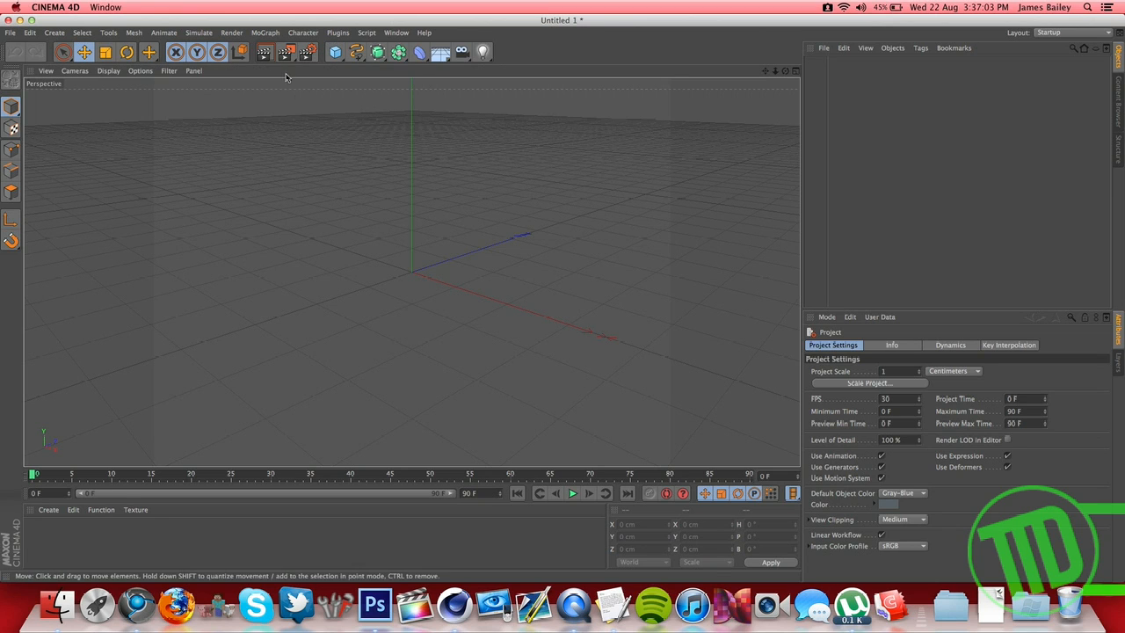
click(264, 32)
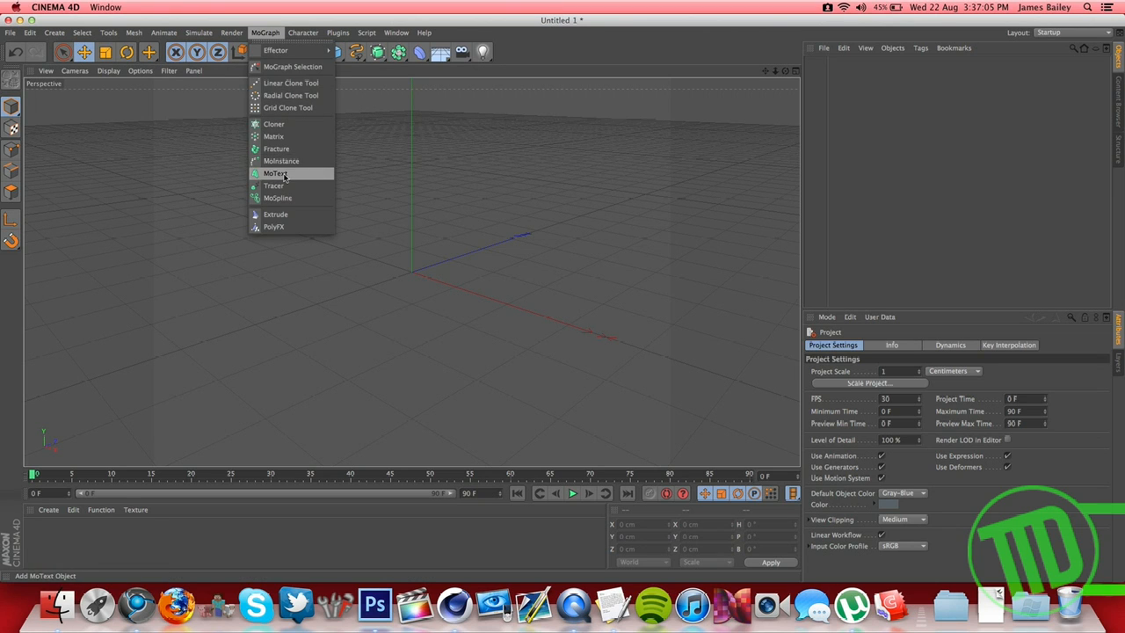
click(276, 174)
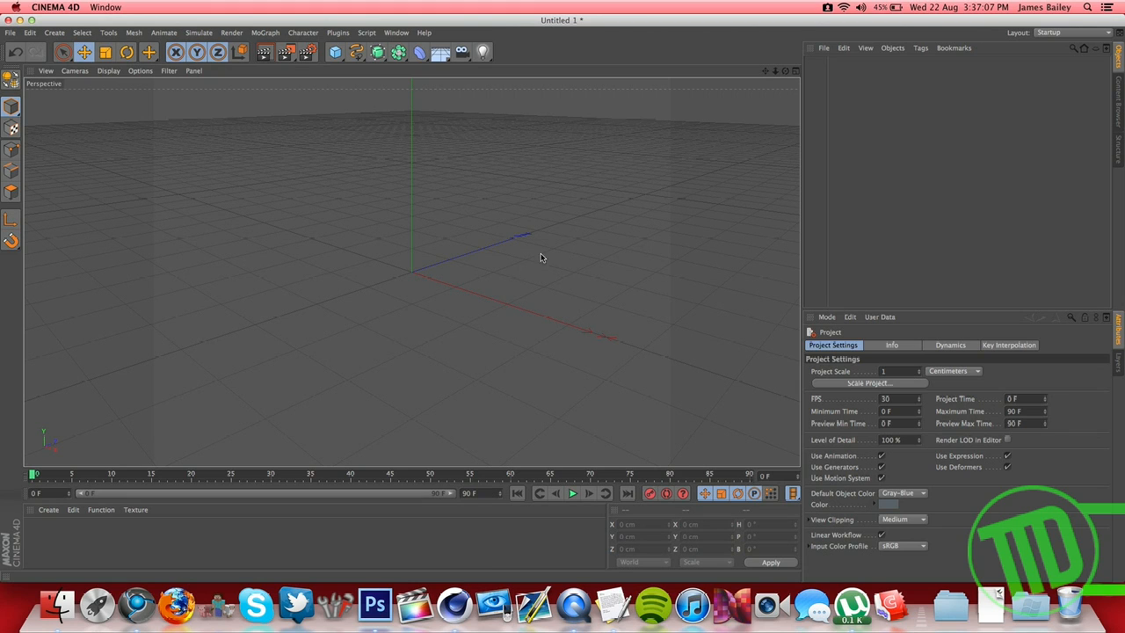
mouse_move(420, 283)
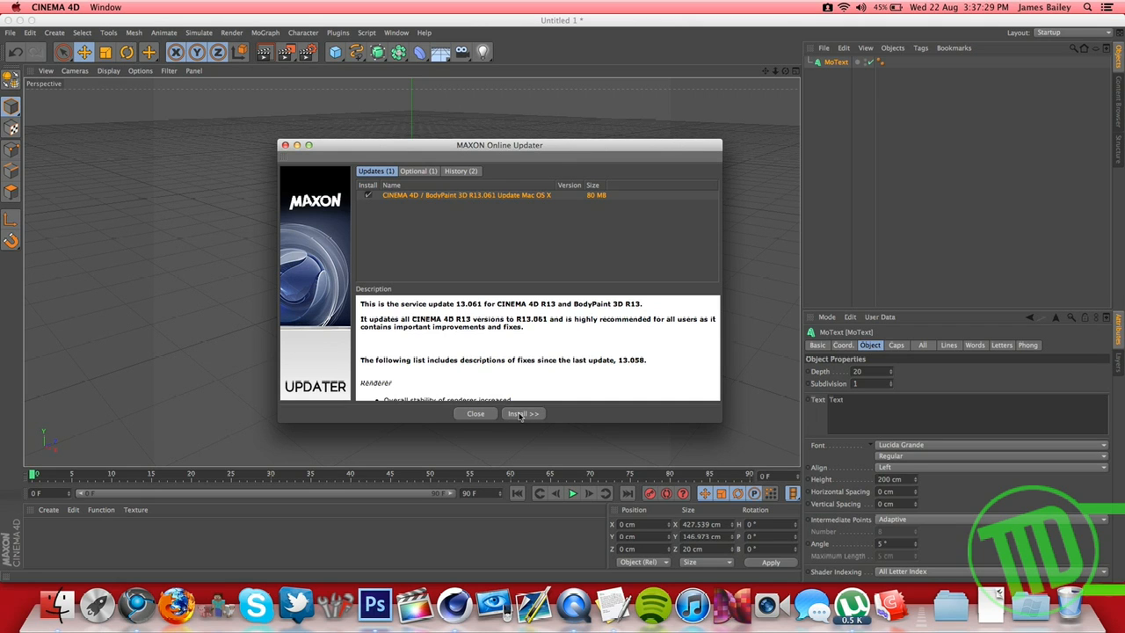
mouse_move(489, 412)
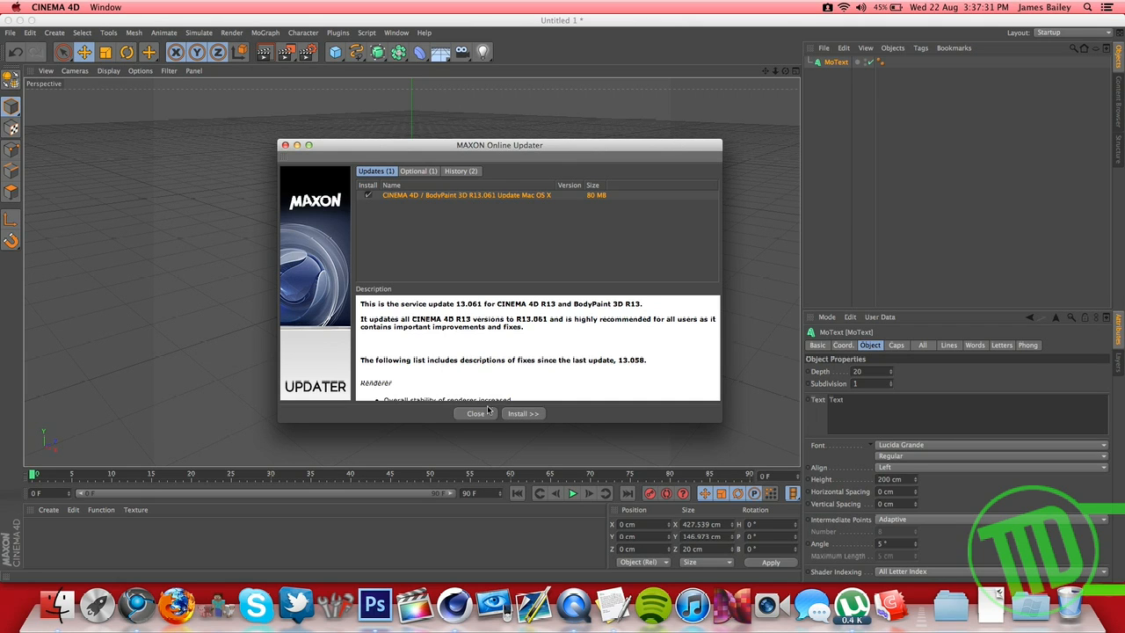
mouse_move(503, 415)
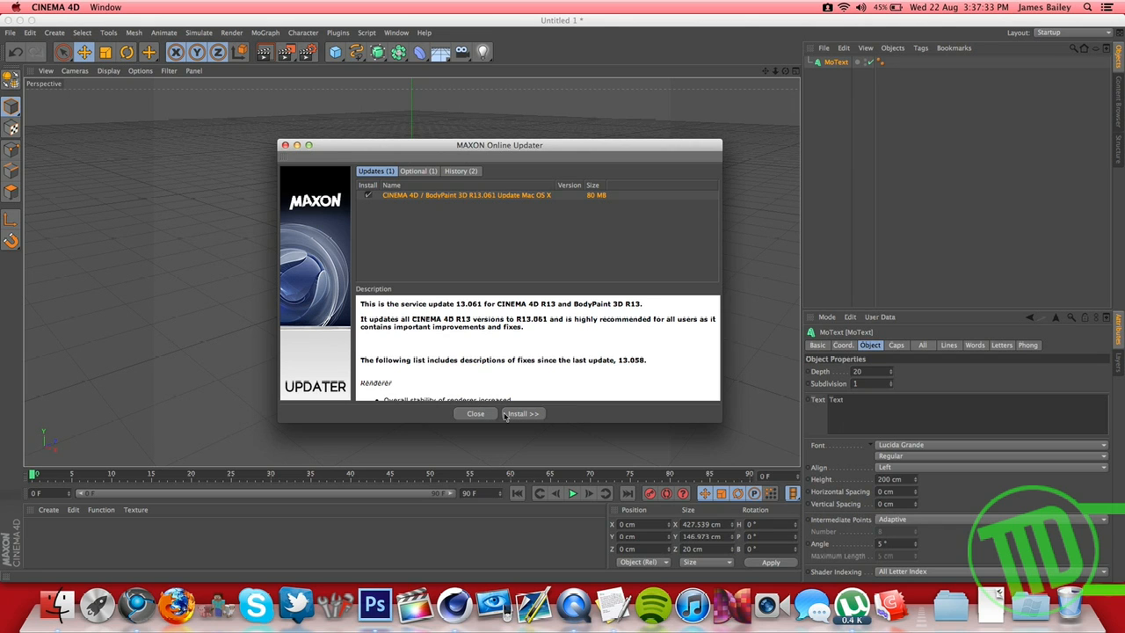
Close the MAXON Online Updater dialog, declining the update.
click(474, 414)
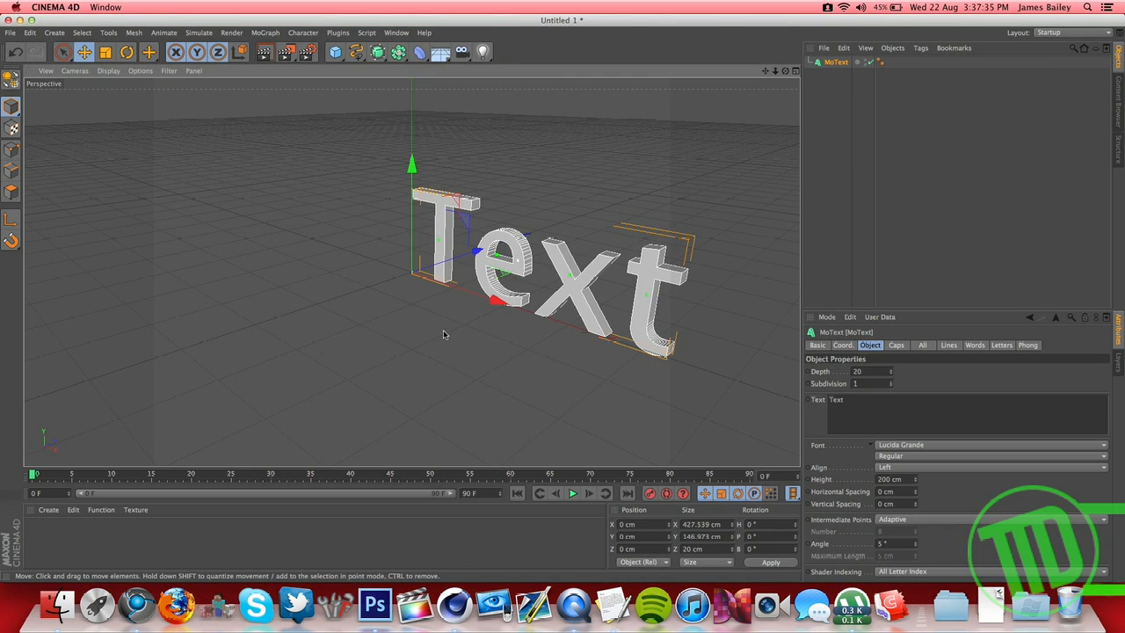
mouse_move(79, 111)
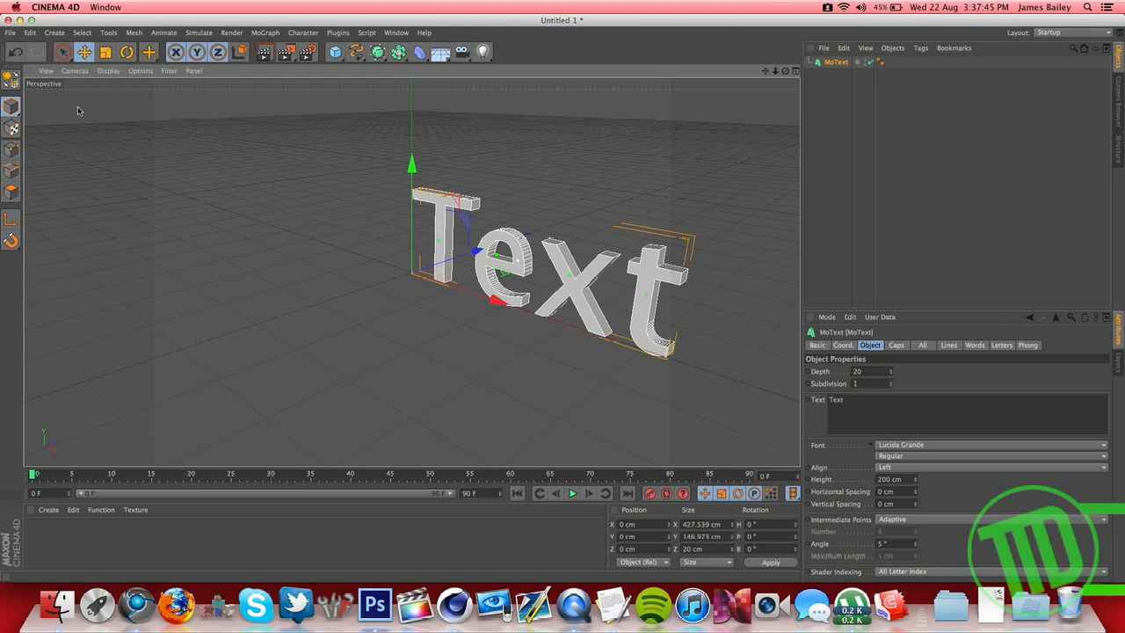
mouse_move(84, 115)
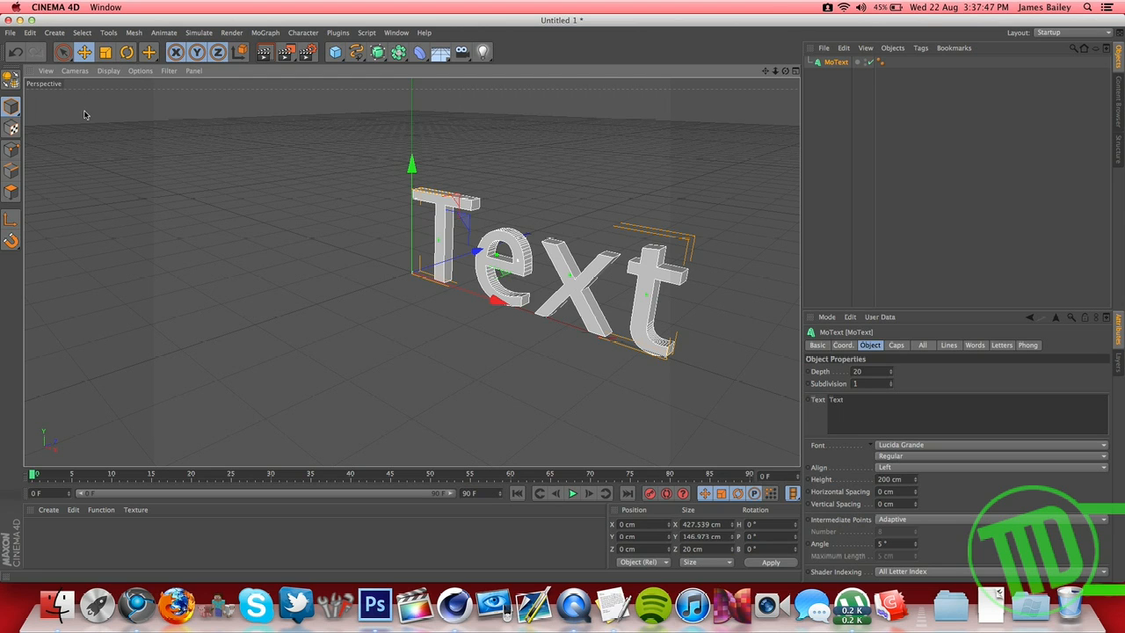
mouse_move(91, 130)
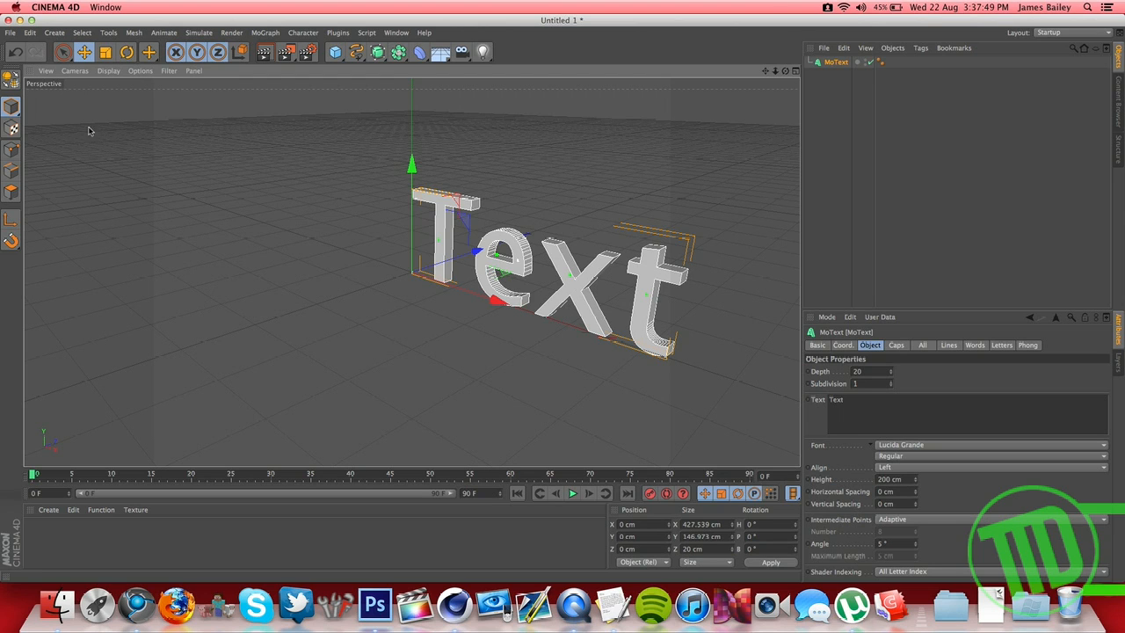